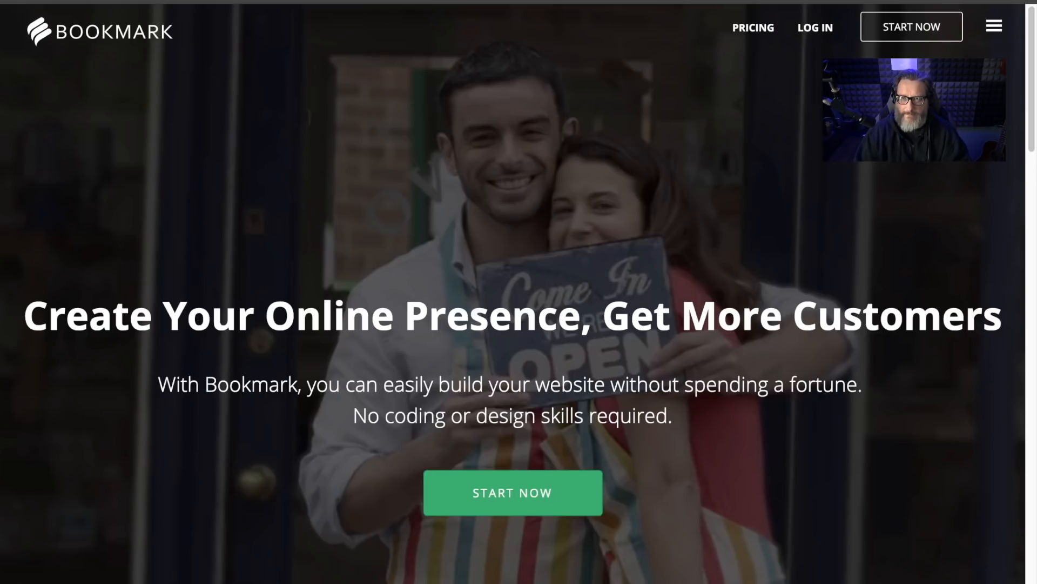
Sign up for a free Bookmark account and start creating a new website.
click(512, 492)
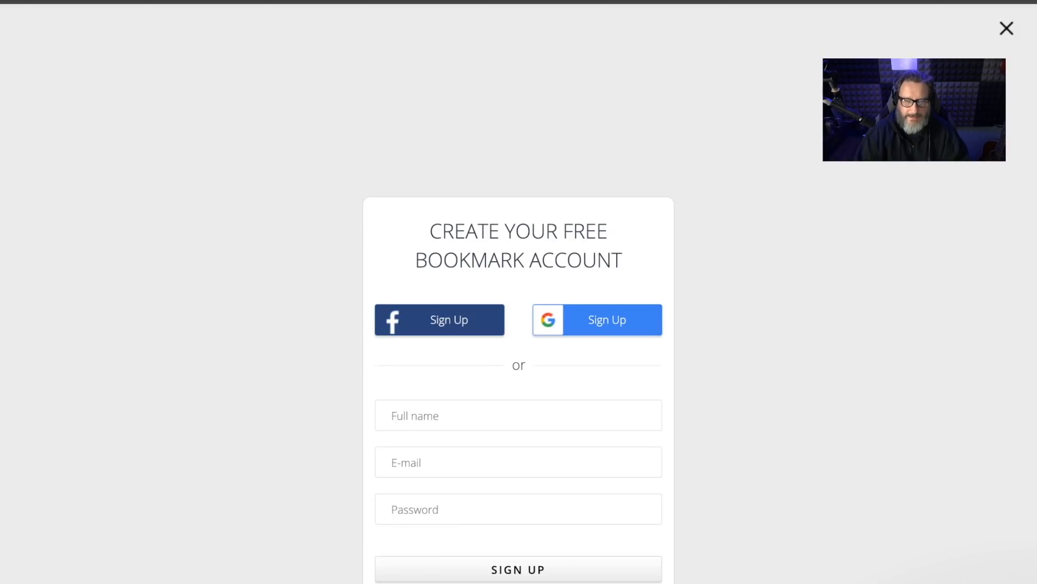
click(1006, 27)
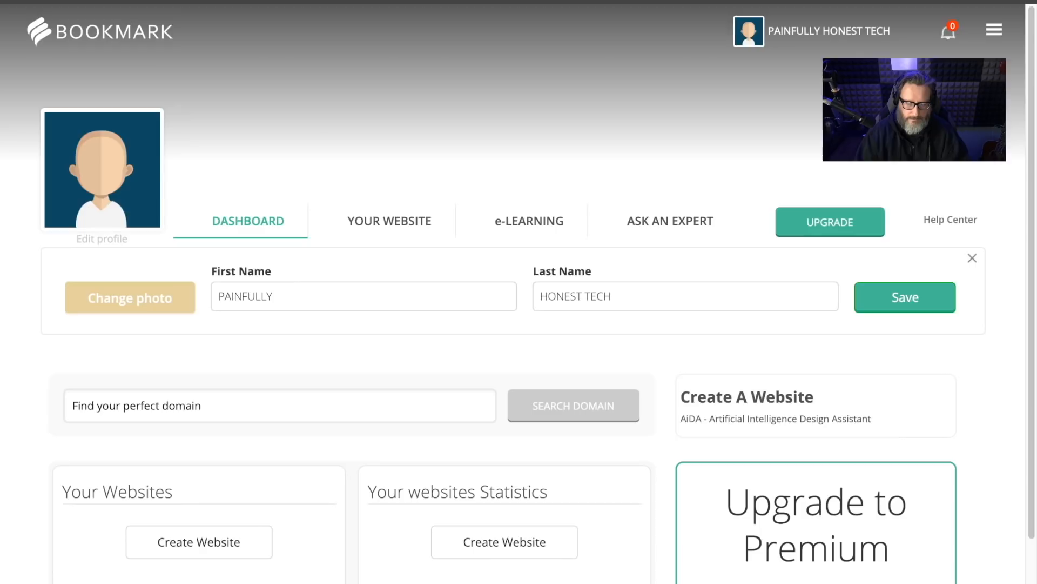
click(815, 405)
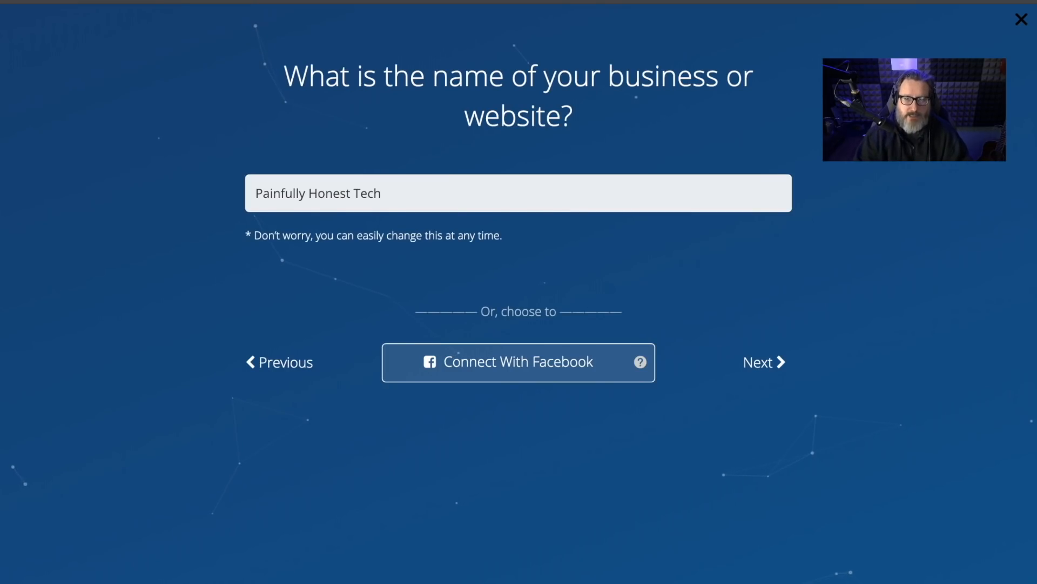
Confirm the name Painfully Honest Tech, add a custom blog and continue past contact details.
click(758, 362)
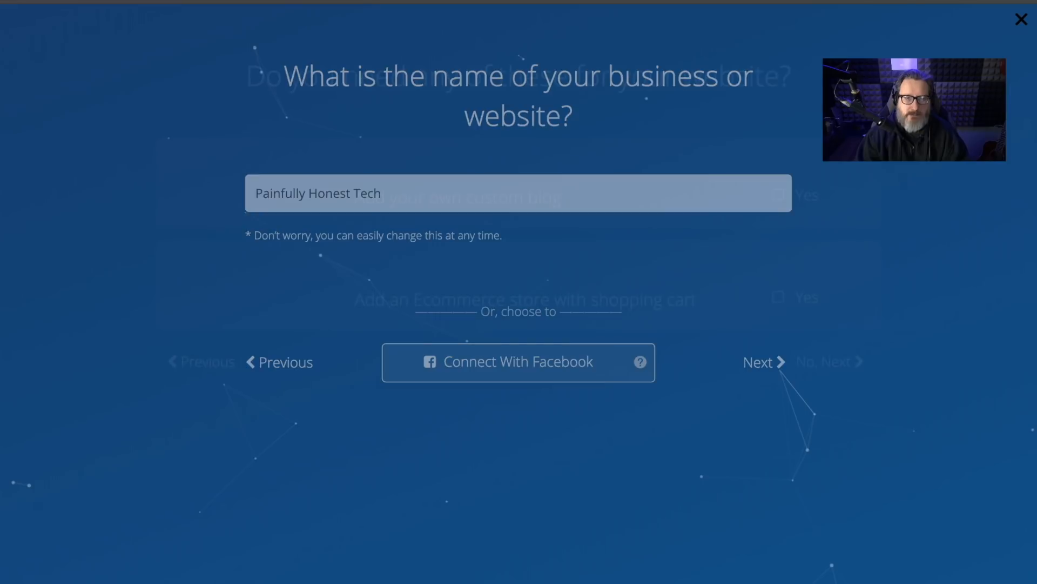
click(762, 362)
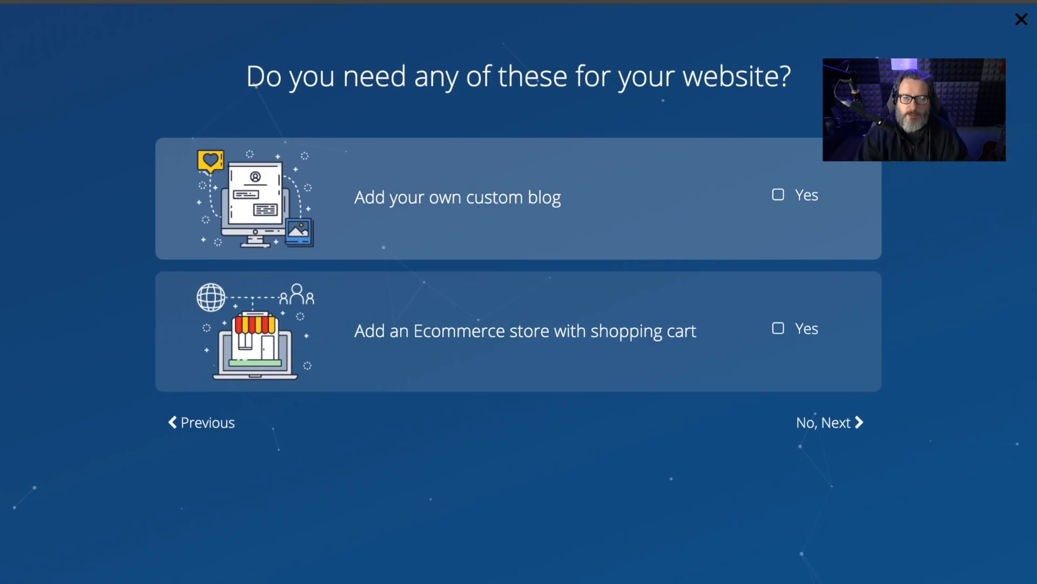
click(778, 195)
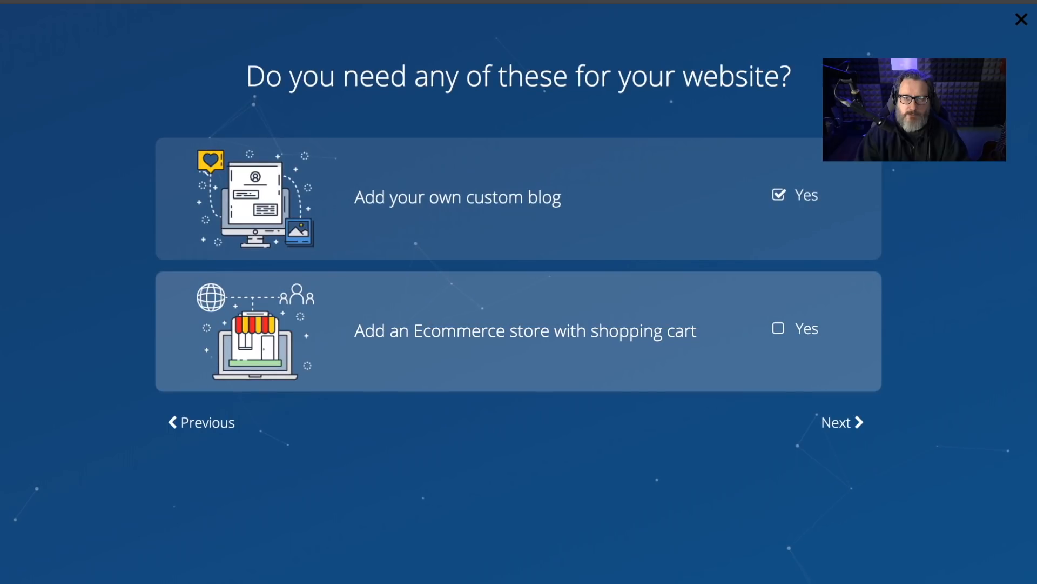
click(841, 422)
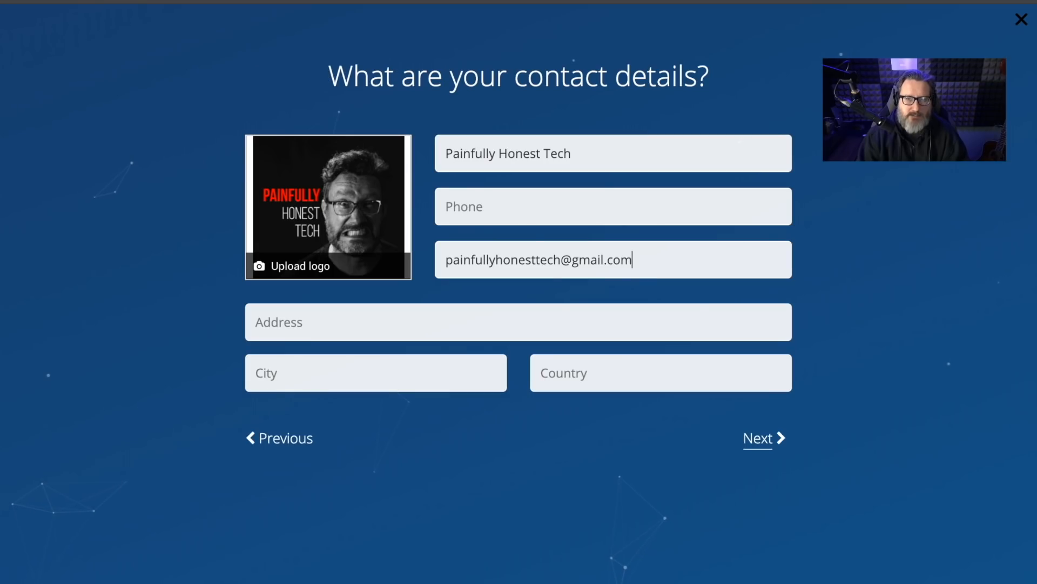
click(760, 437)
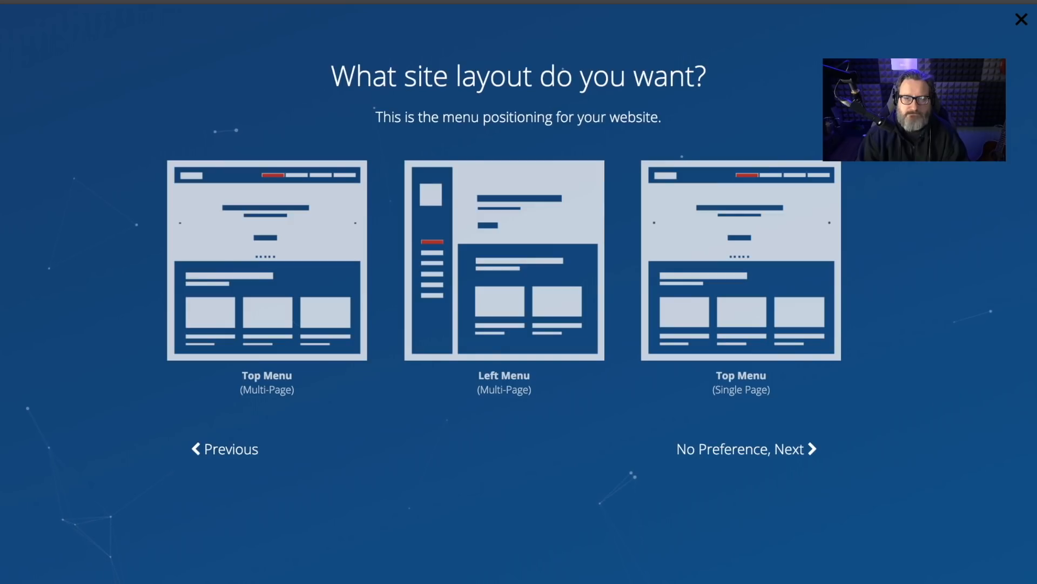
Choose the Top Menu (Multi-Page) layout, the desk-with-monitor image and a style to generate the site.
click(266, 258)
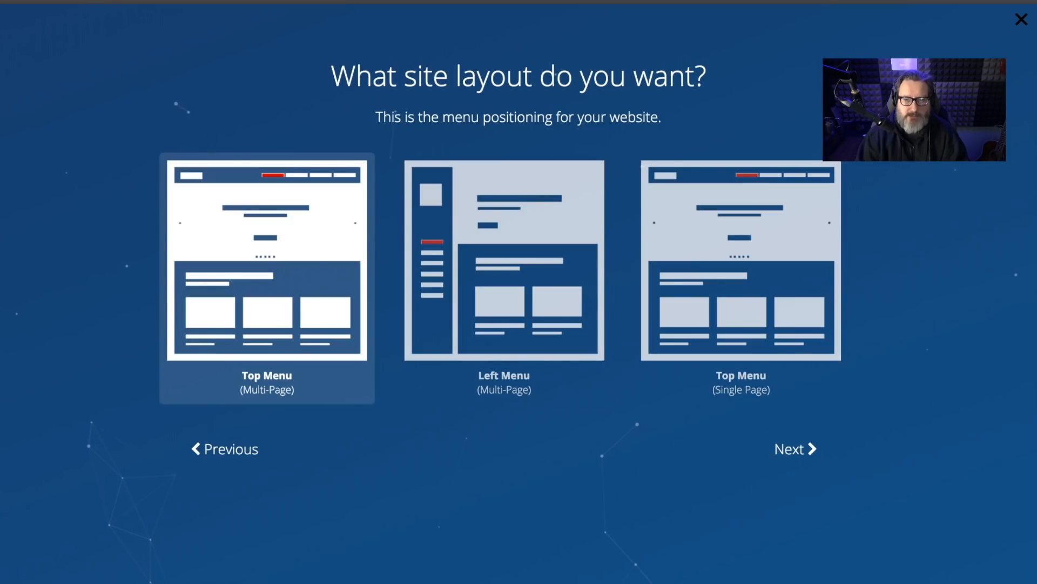
click(795, 449)
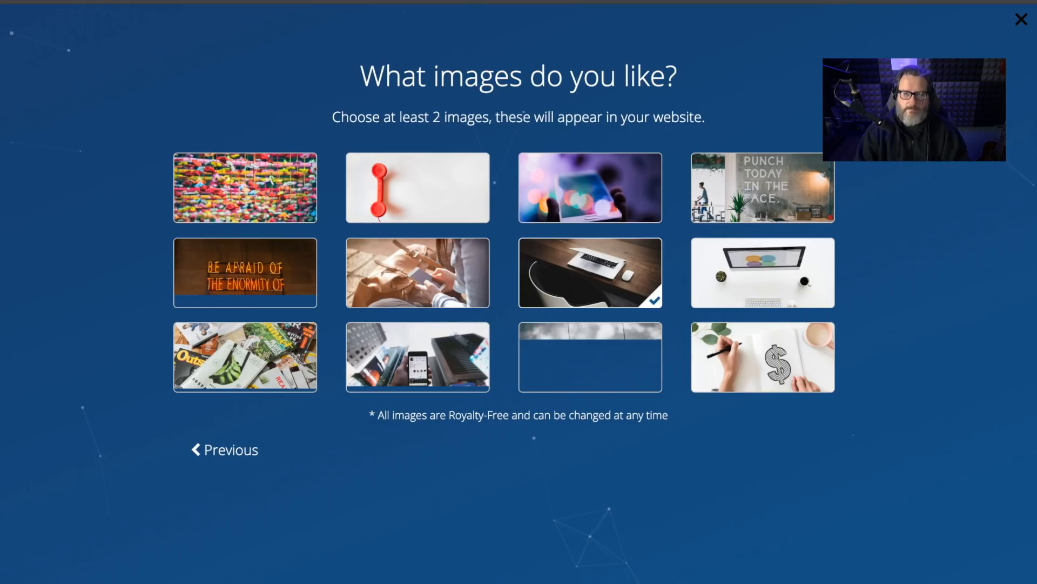
click(762, 272)
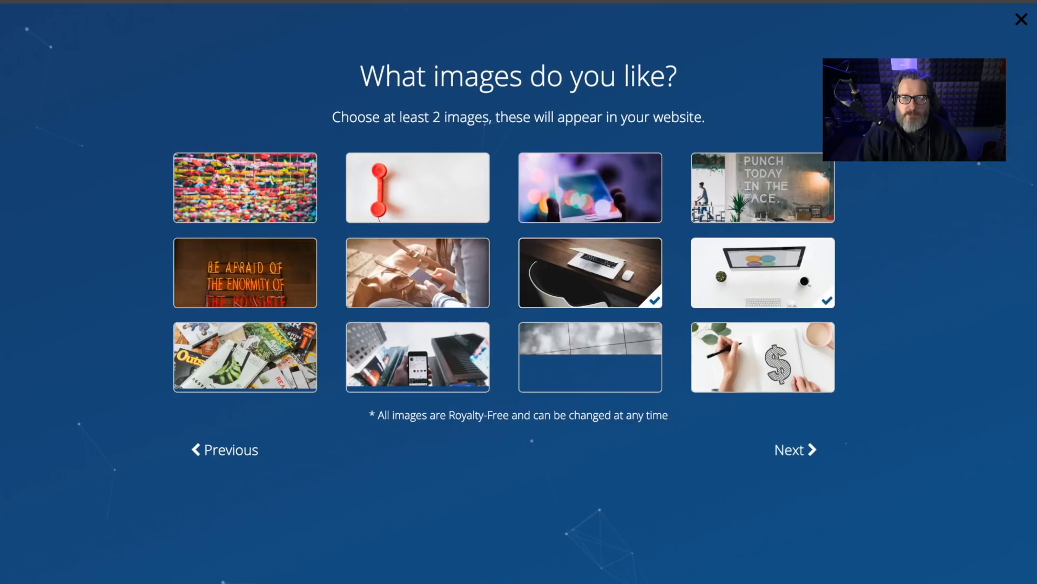
click(795, 449)
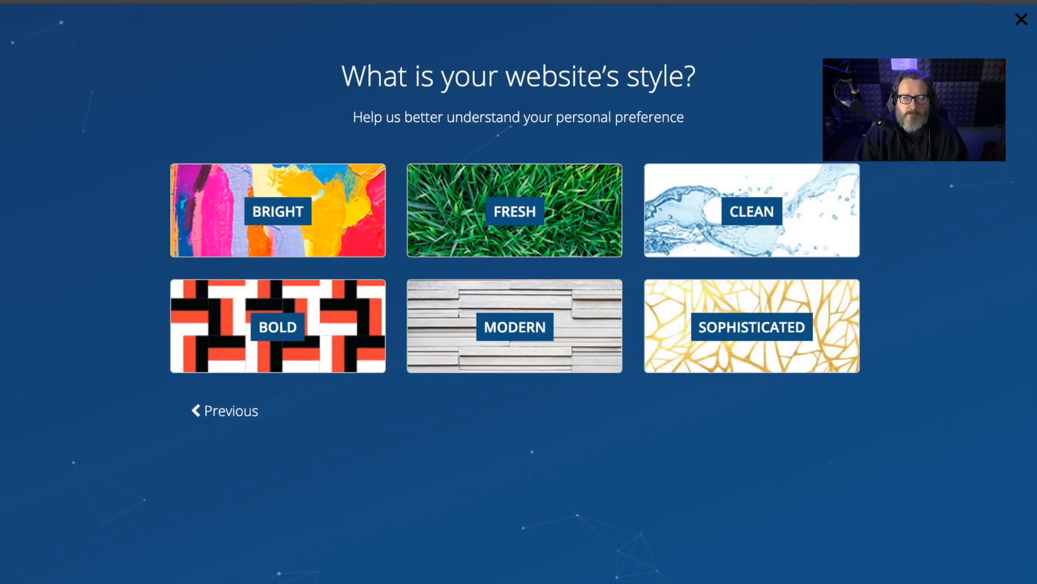
click(514, 326)
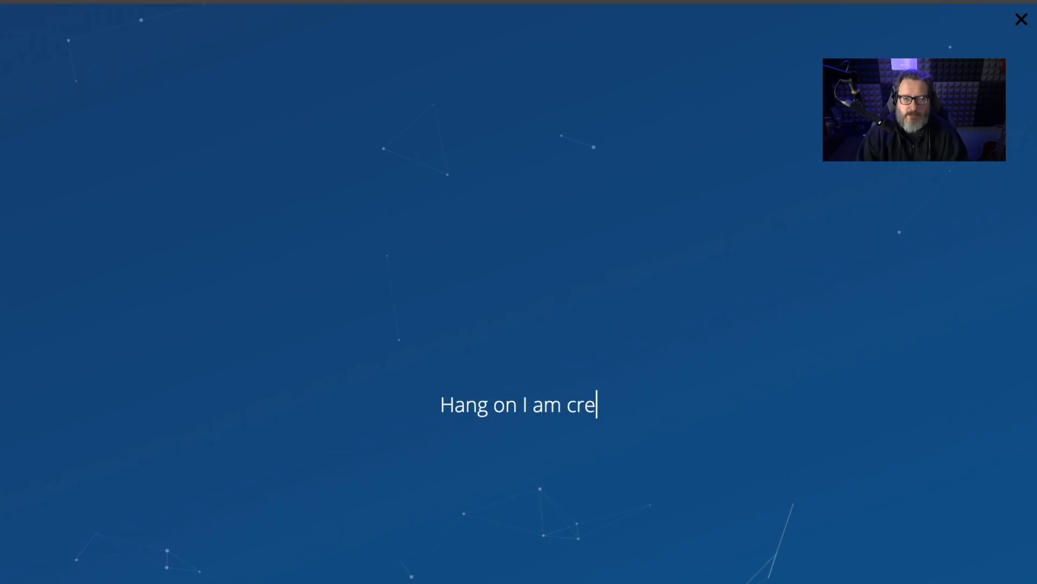
Wait through the 'Hang on I am creating your website' animation until the builder loads.
text(ating your website.)
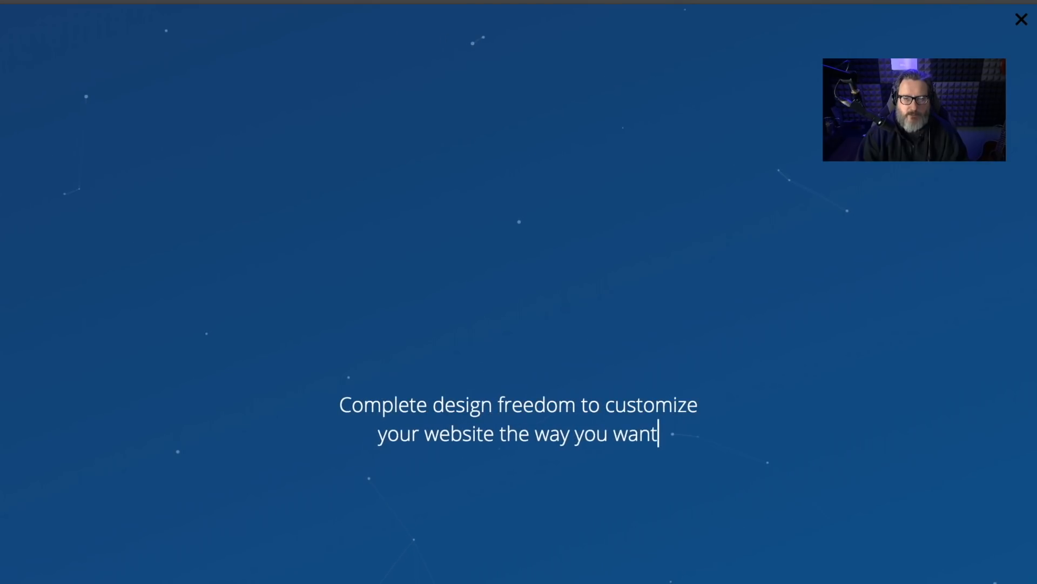
text(!)
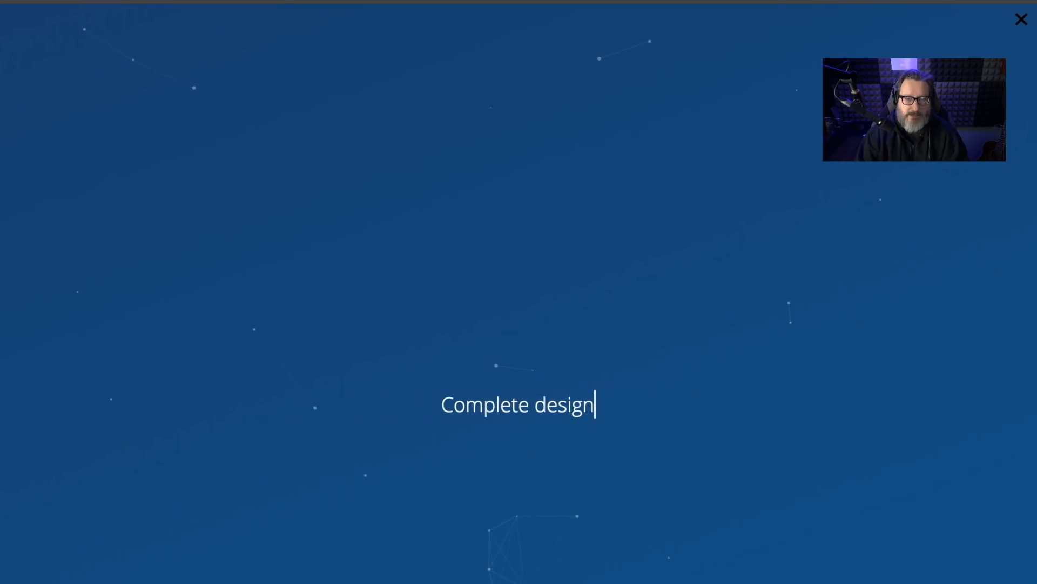
text(Hang on I am)
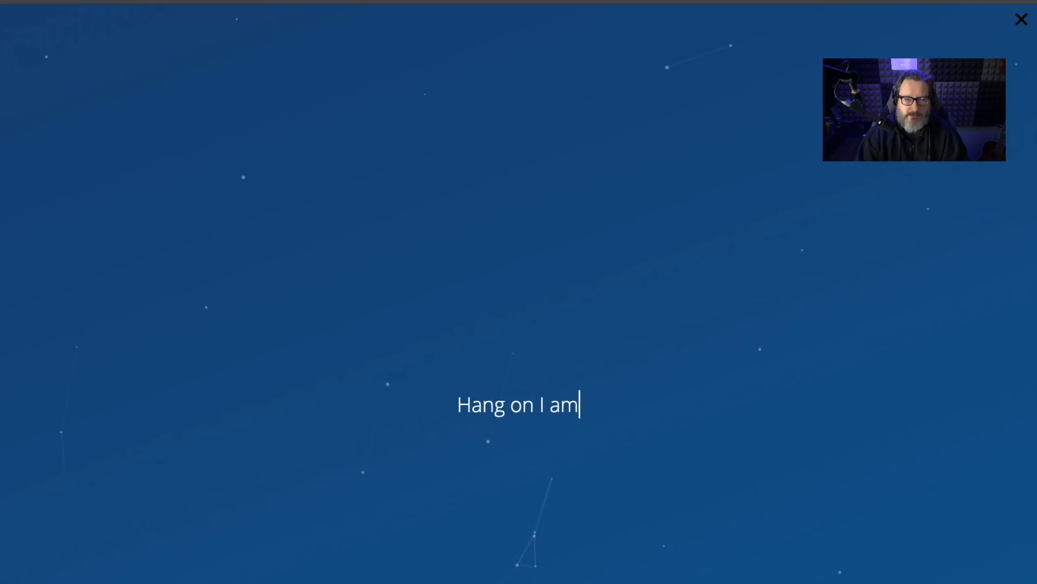
text(creating your website.)
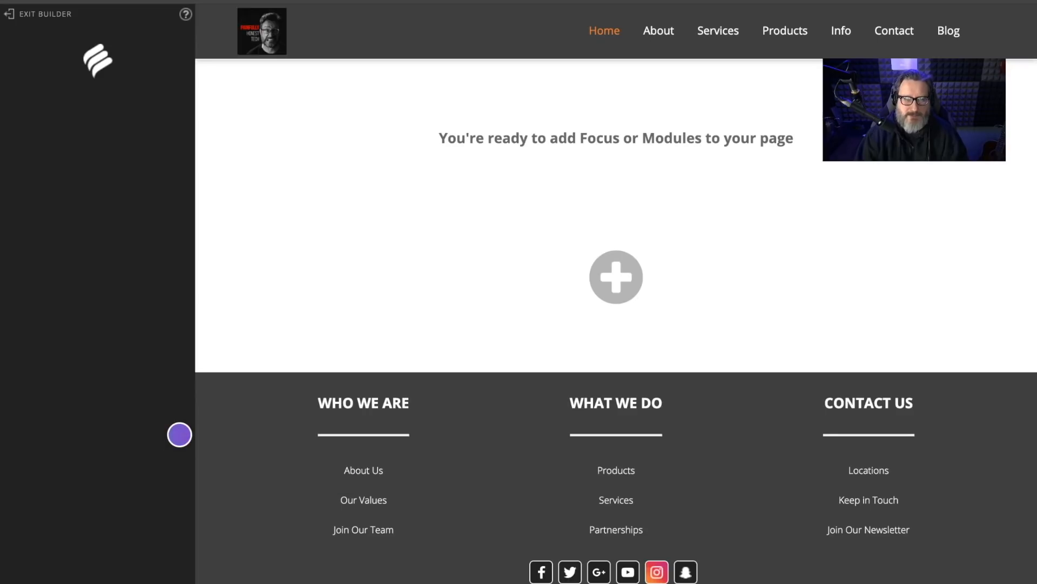
Dismiss the website-ready notice and start editing the generated Social Media Leaders home page.
click(616, 277)
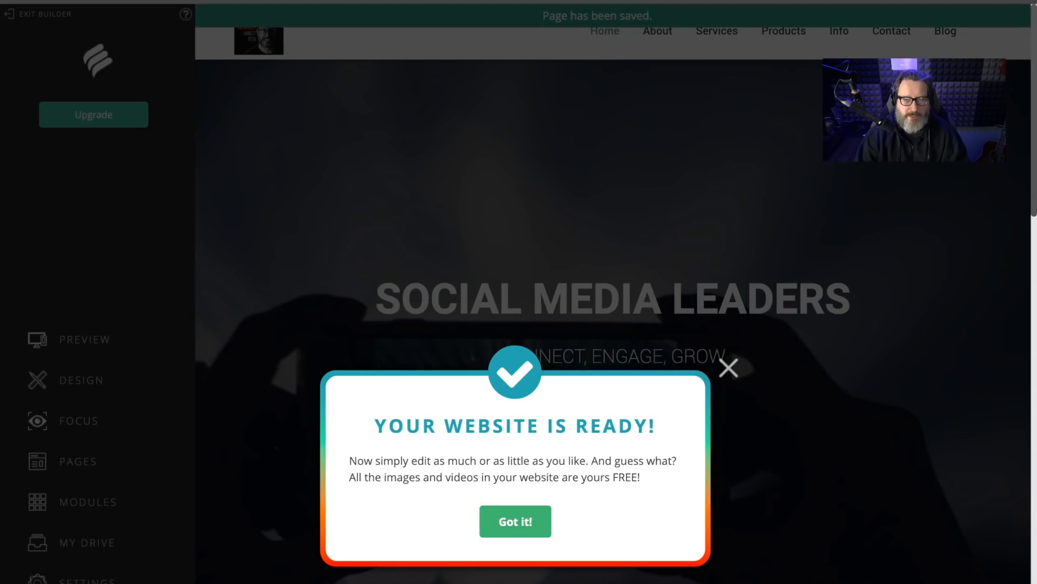
click(515, 521)
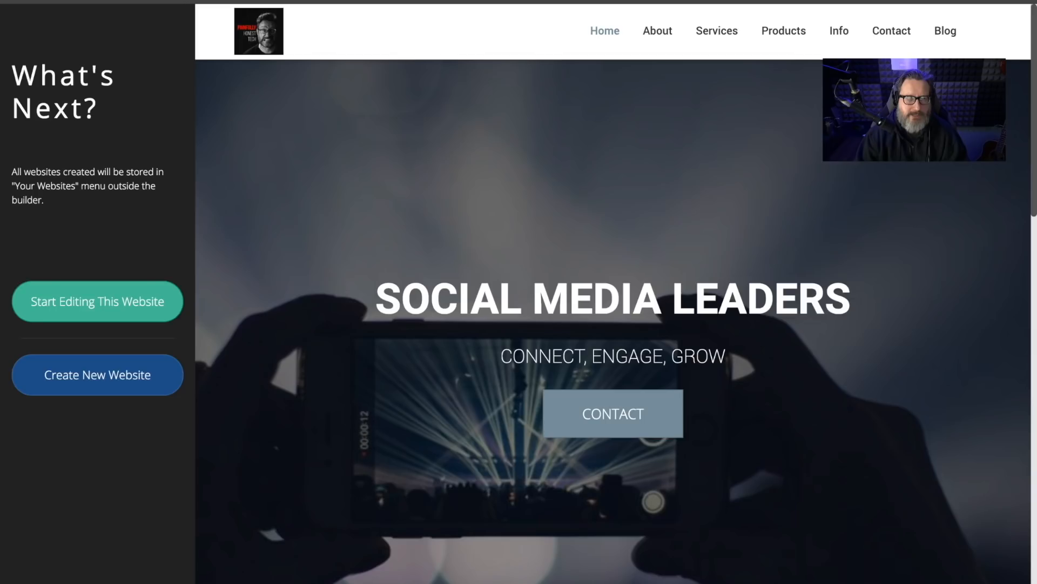
click(97, 301)
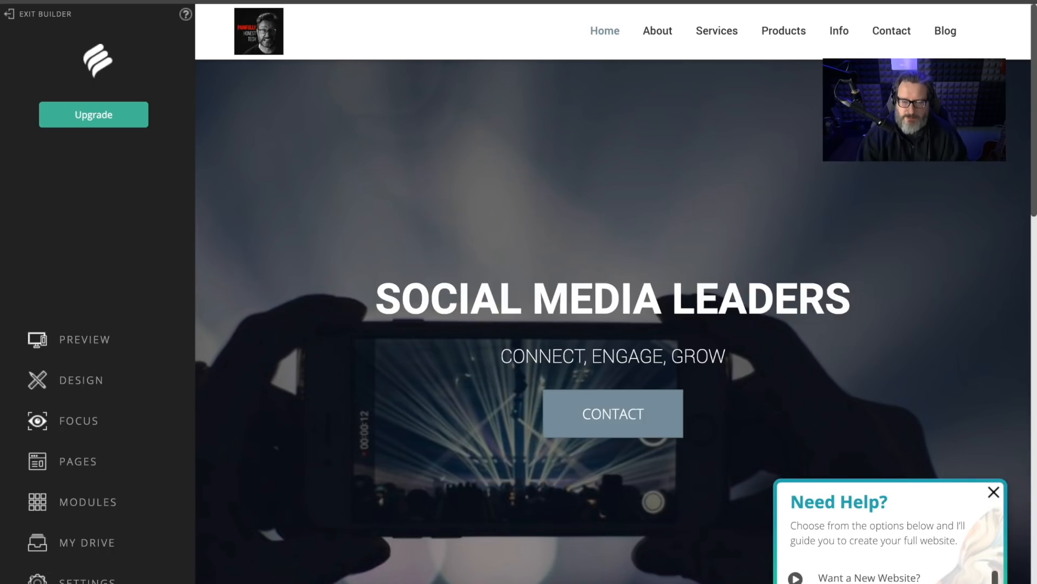
Follow the customizing guide and show the Focus list of home page sections.
scroll(down, 3)
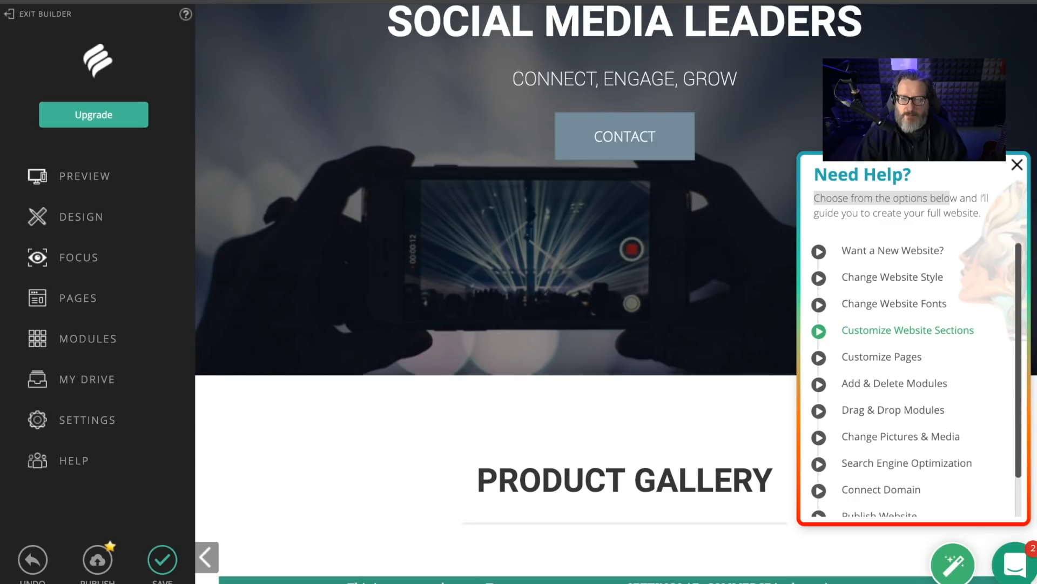
click(907, 330)
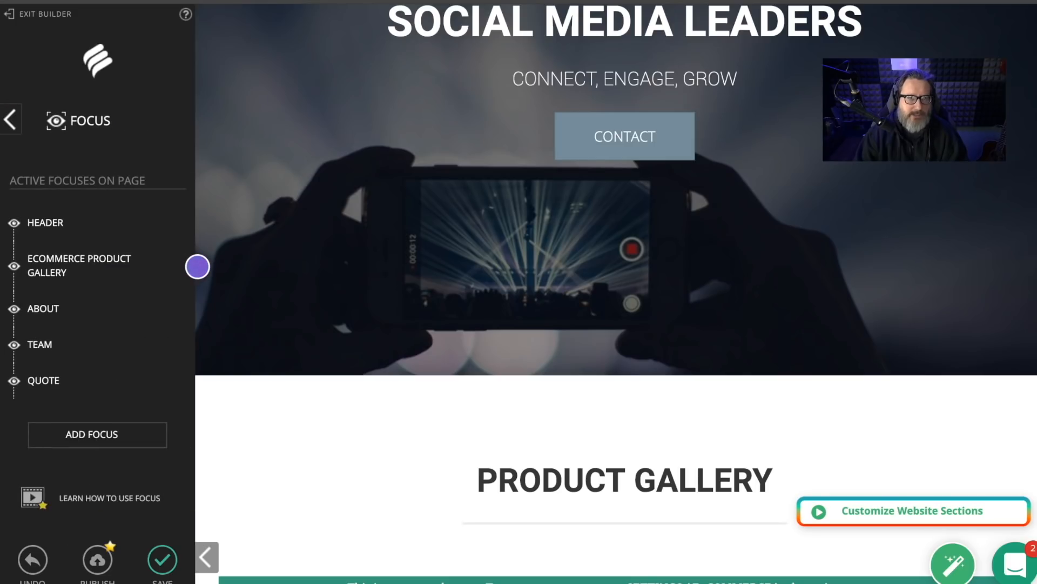
click(97, 434)
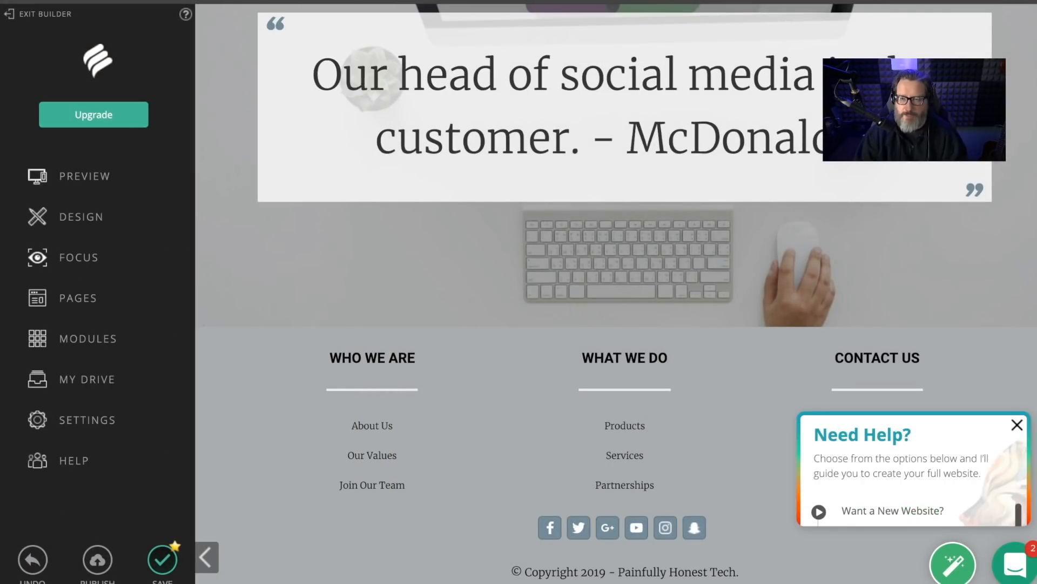
click(891, 510)
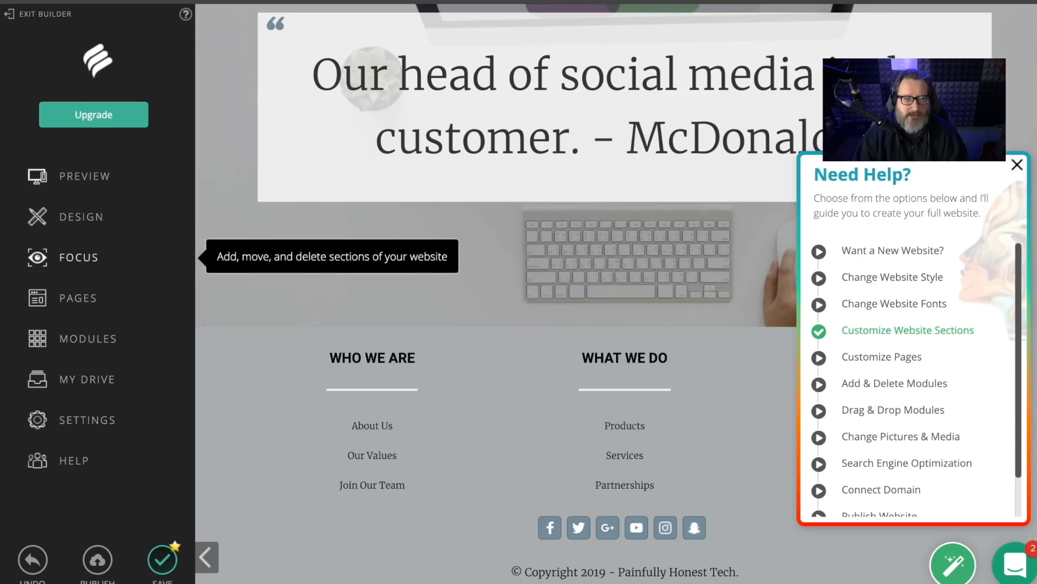
click(77, 256)
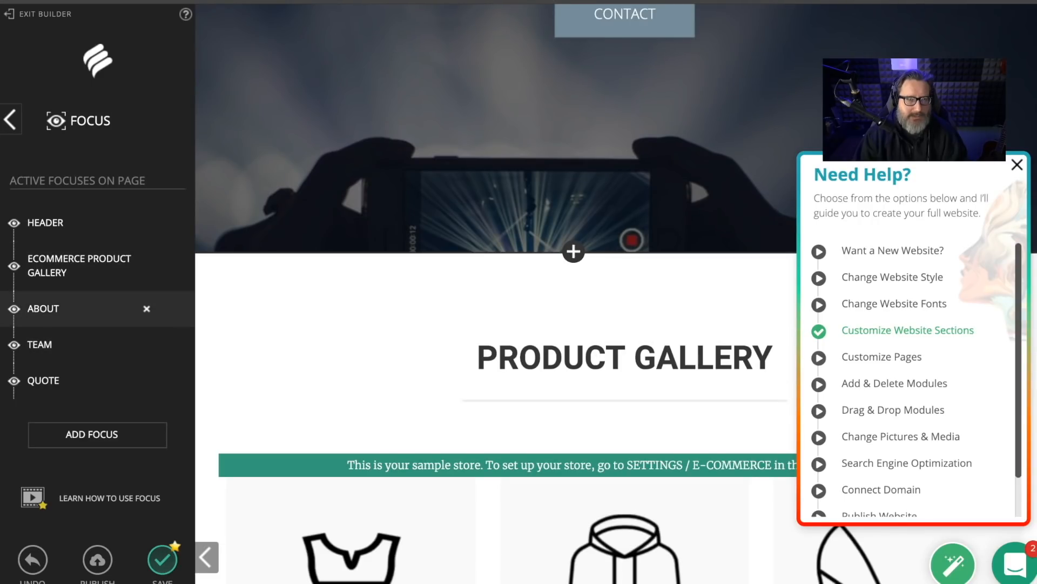
Delete the Team and Quote sections, confirming each, then begin adding a new section.
click(147, 309)
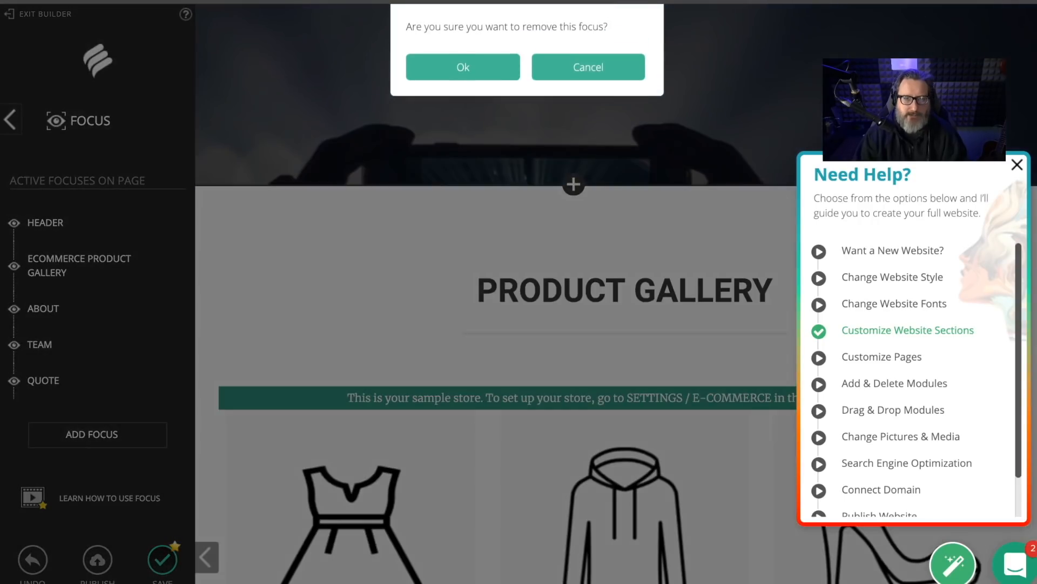
click(463, 67)
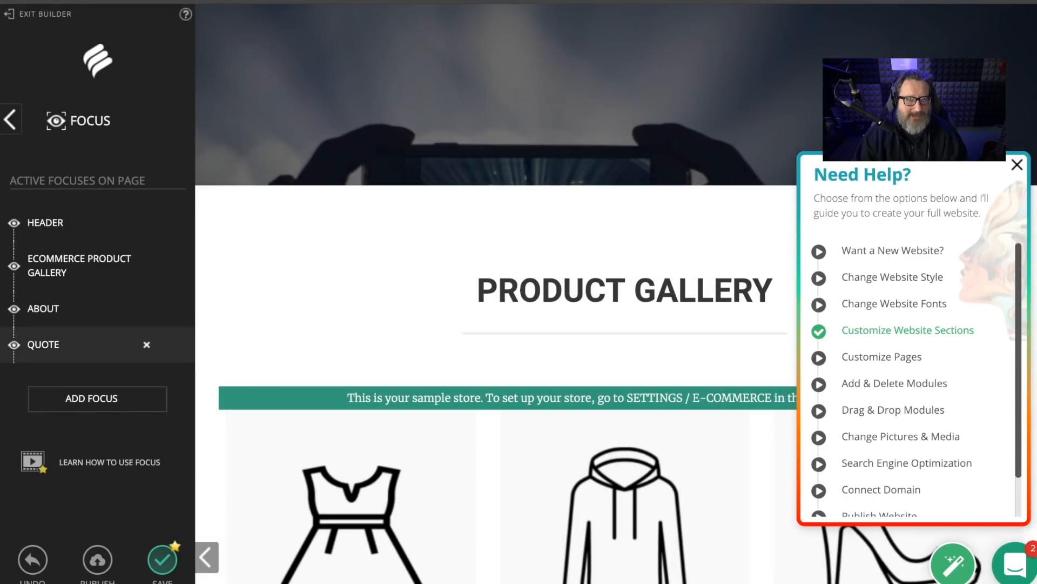
click(146, 344)
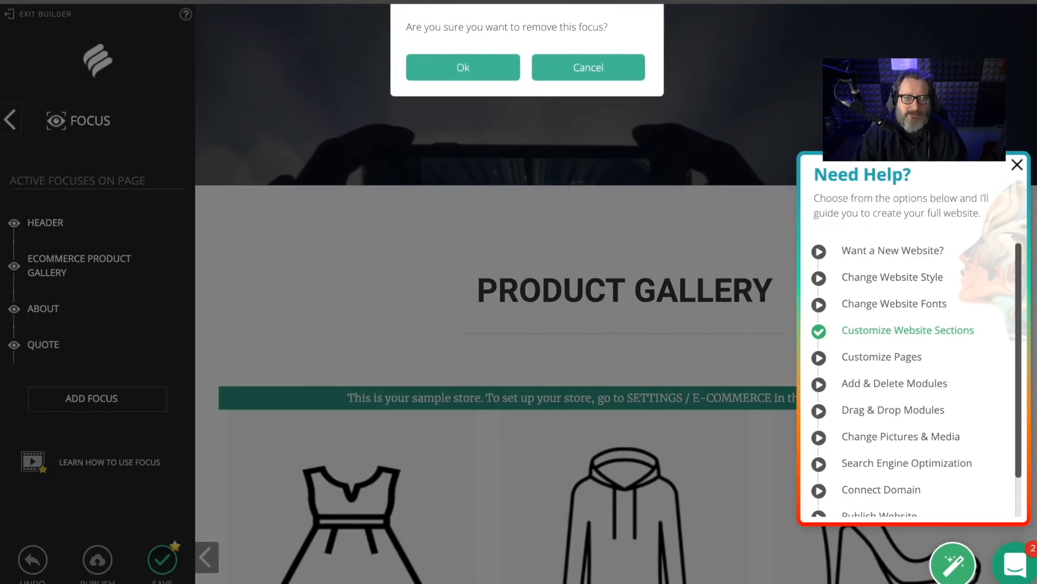
click(462, 67)
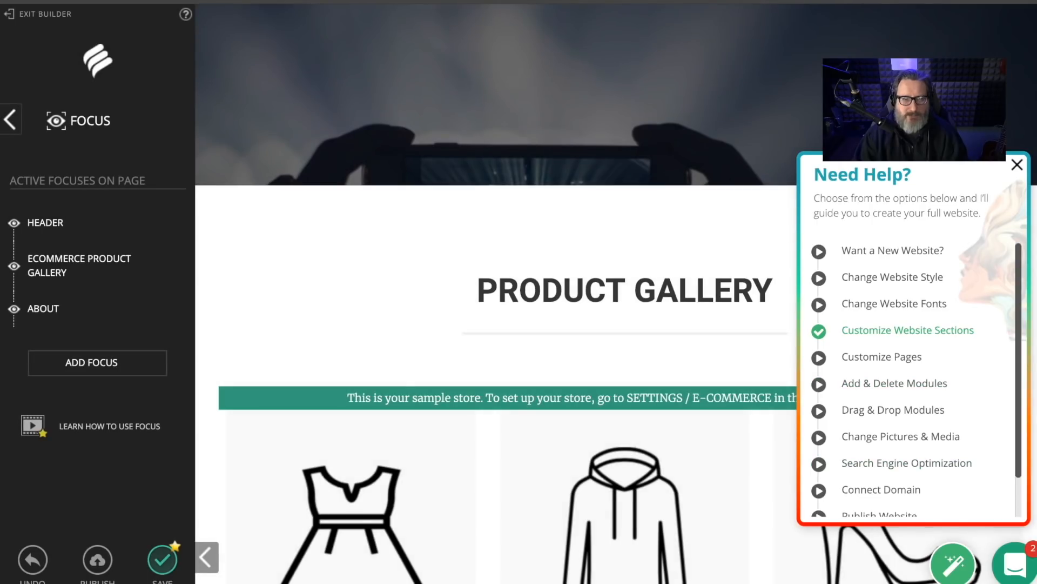
click(97, 362)
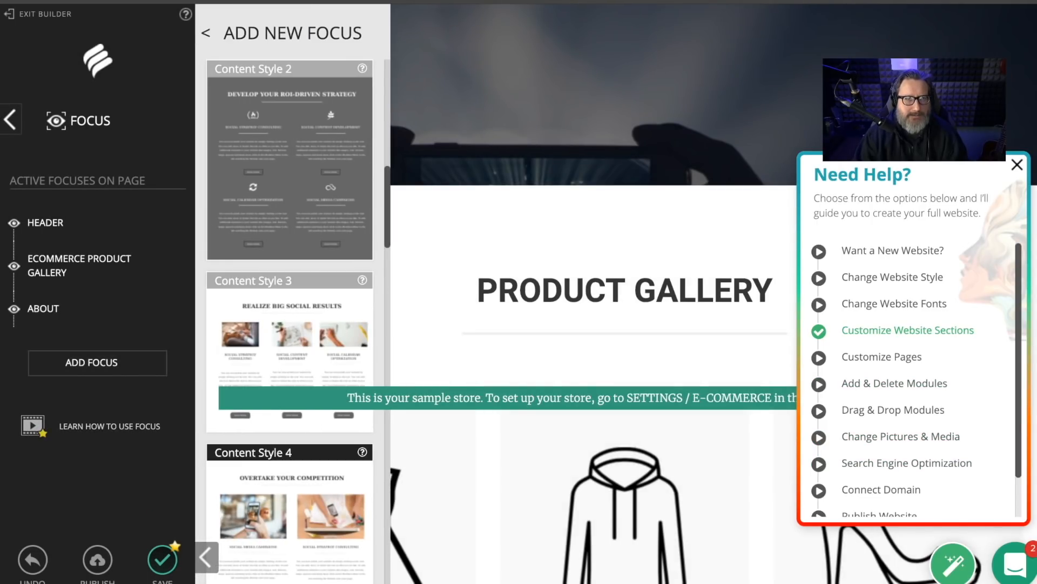
Browse the Add New Focus gallery for Subscribe and Content Style 2, then return to the main menu.
scroll(down, 3)
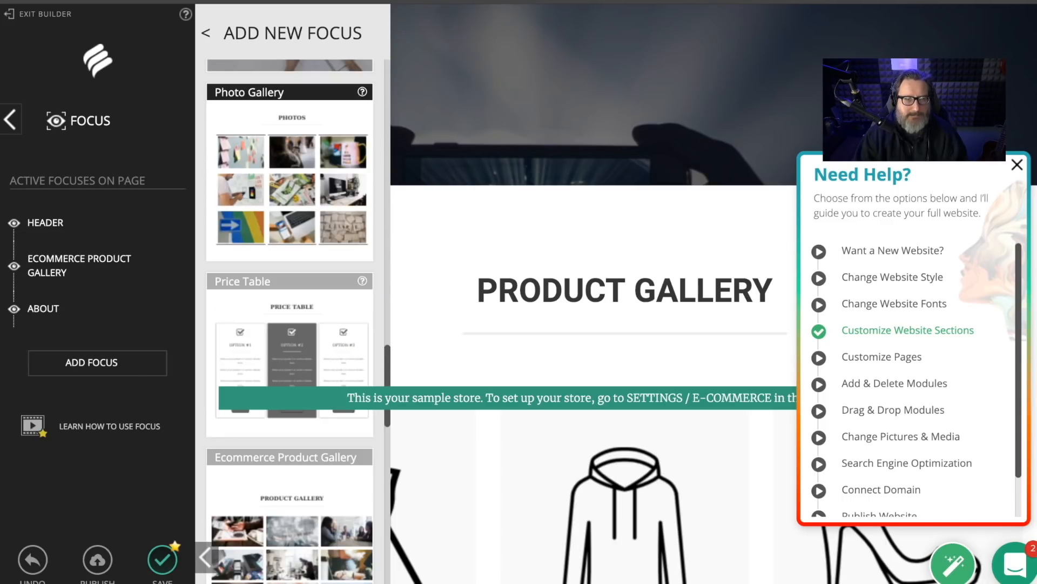
scroll(down, 3)
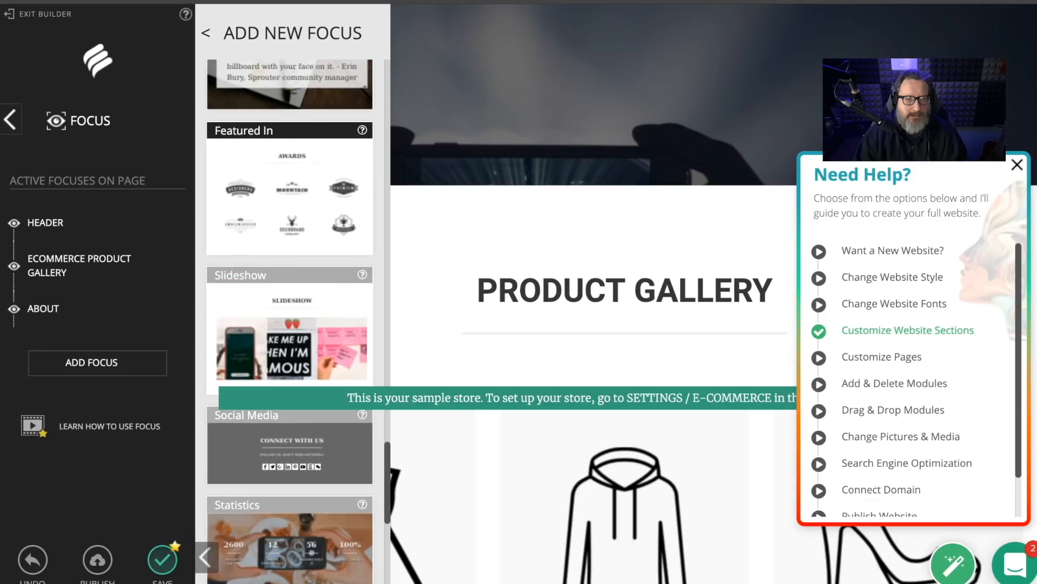
scroll(down, 3)
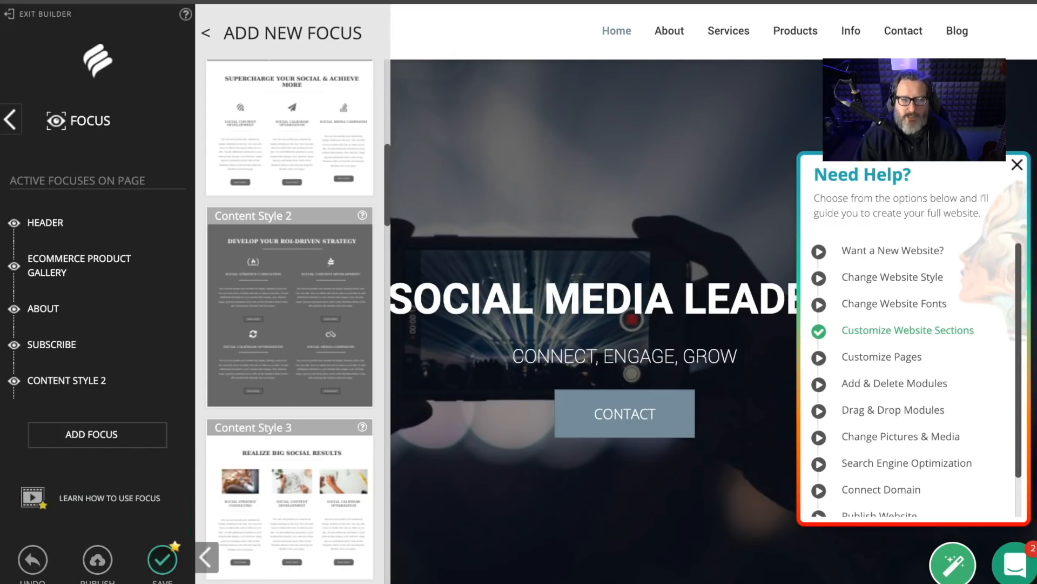
mouse_move(97, 434)
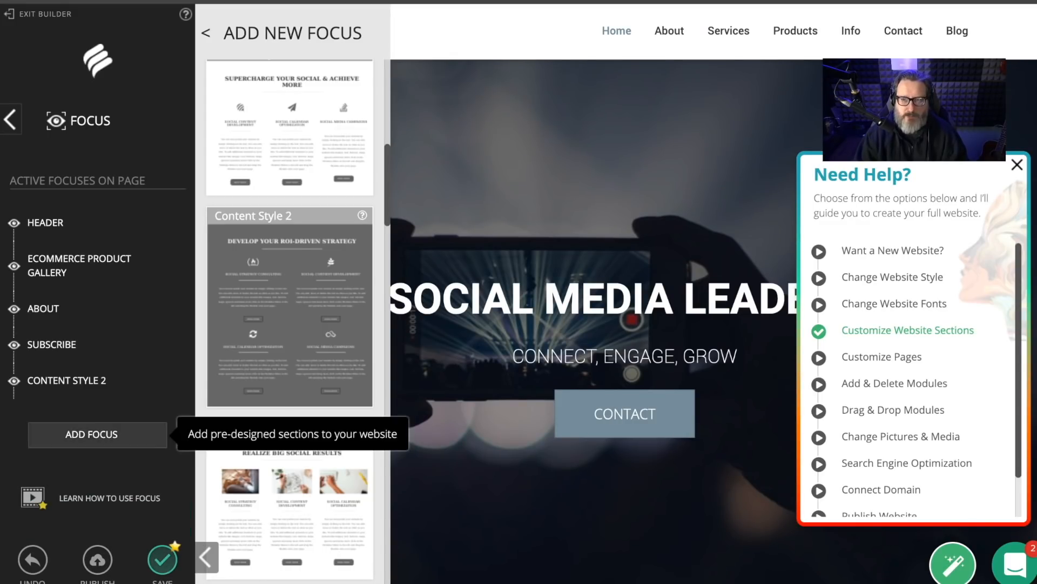
mouse_move(881, 356)
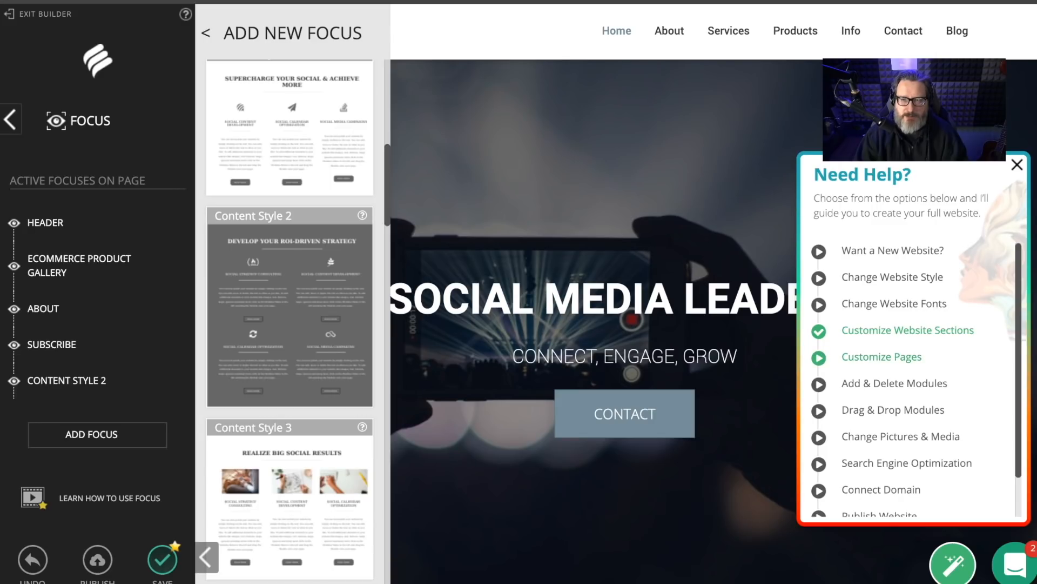
click(882, 356)
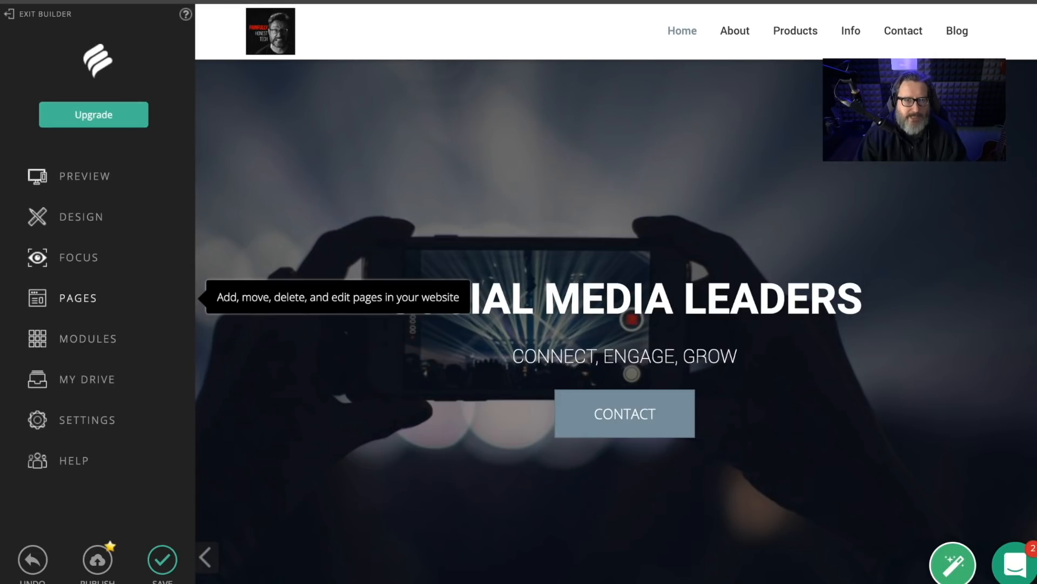
Show the Pages list with Home, About, Products, Info, Contact and Blog.
click(76, 298)
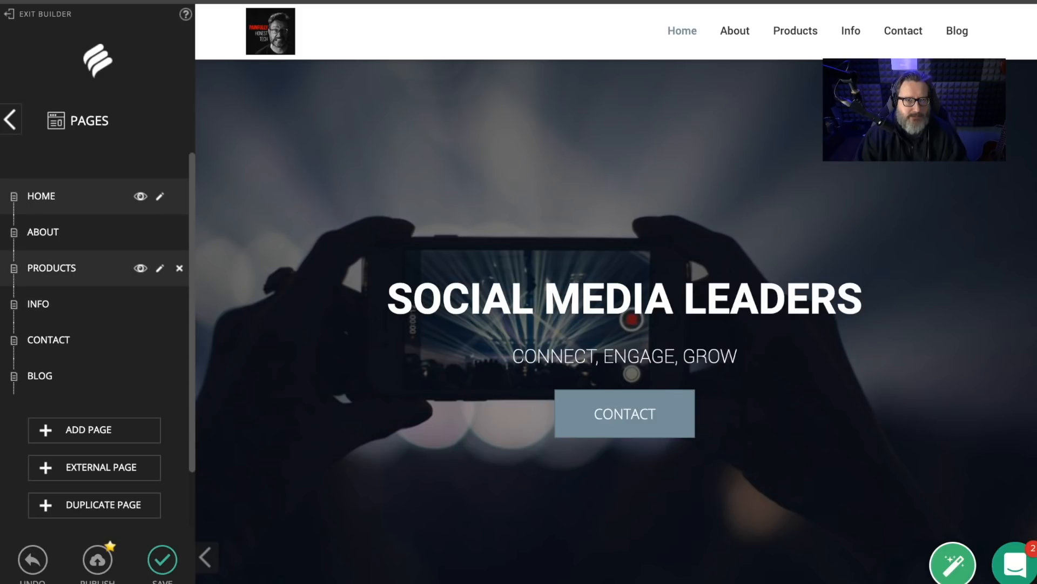
mouse_move(180, 303)
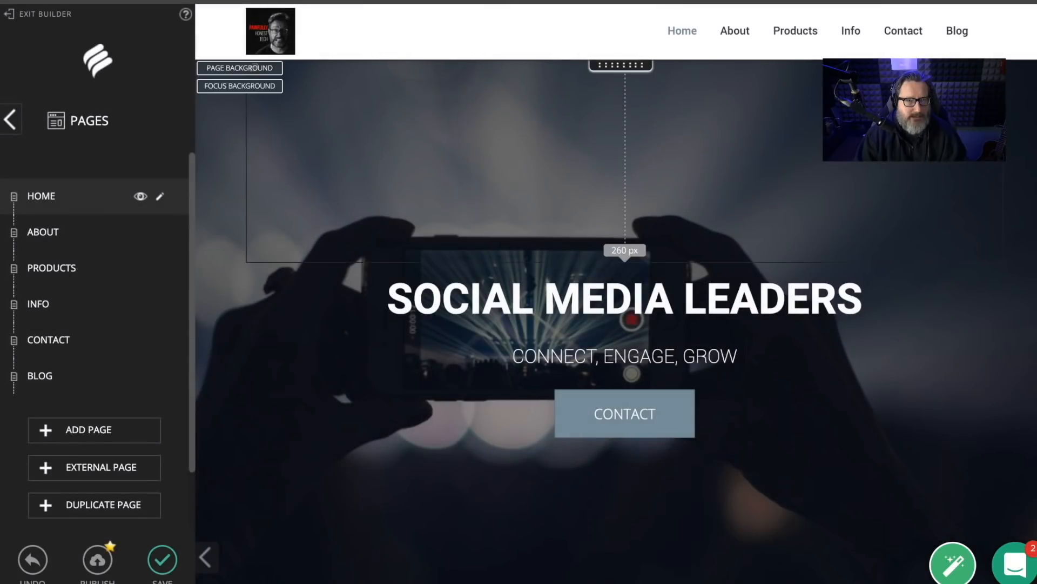
mouse_move(39, 375)
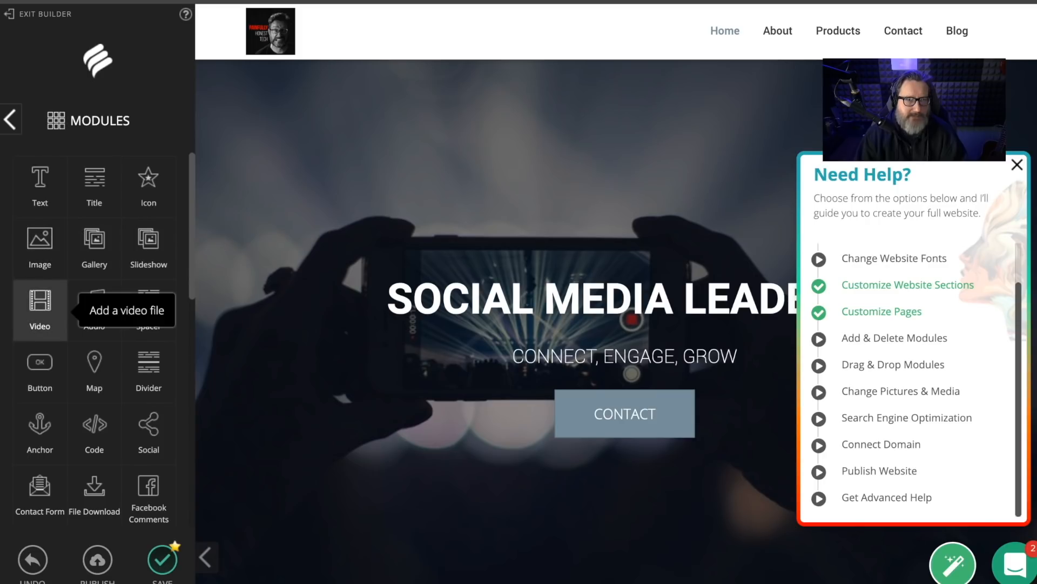
Drag a Video module into the banner and enter the iMac Pro review YouTube URL as its source.
drag(39, 309, 230, 192)
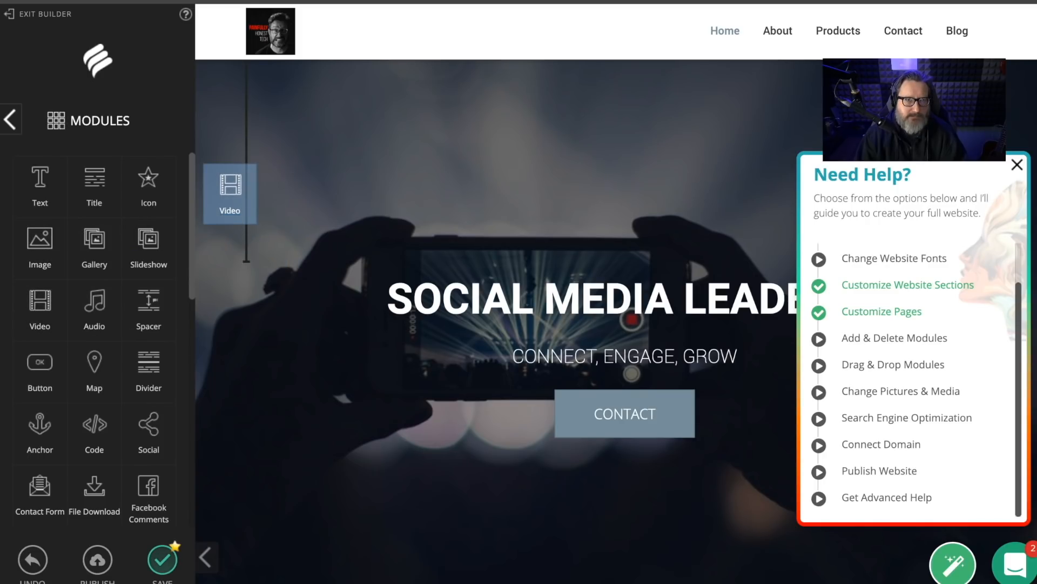
click(230, 194)
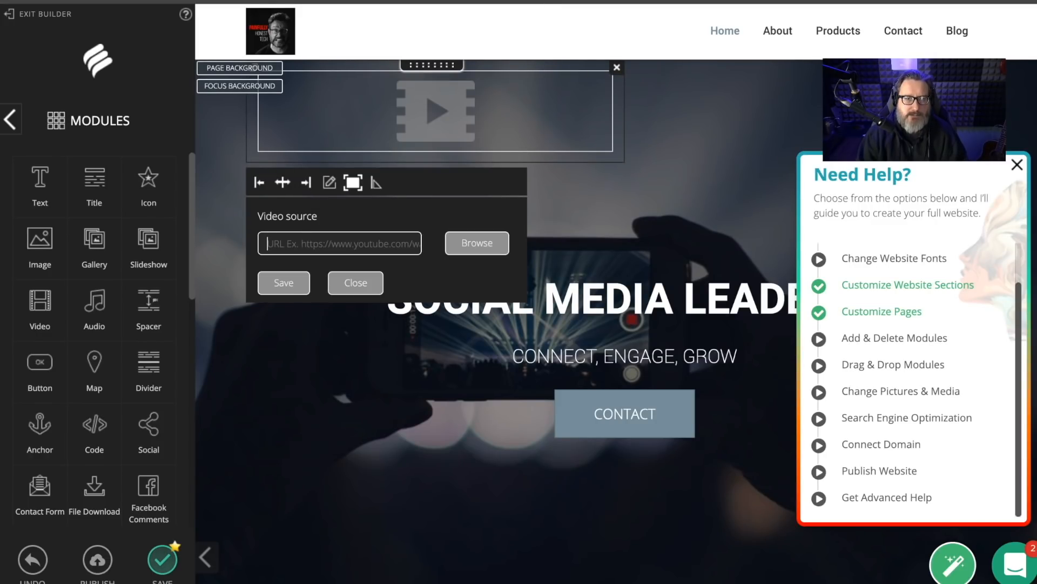
click(283, 282)
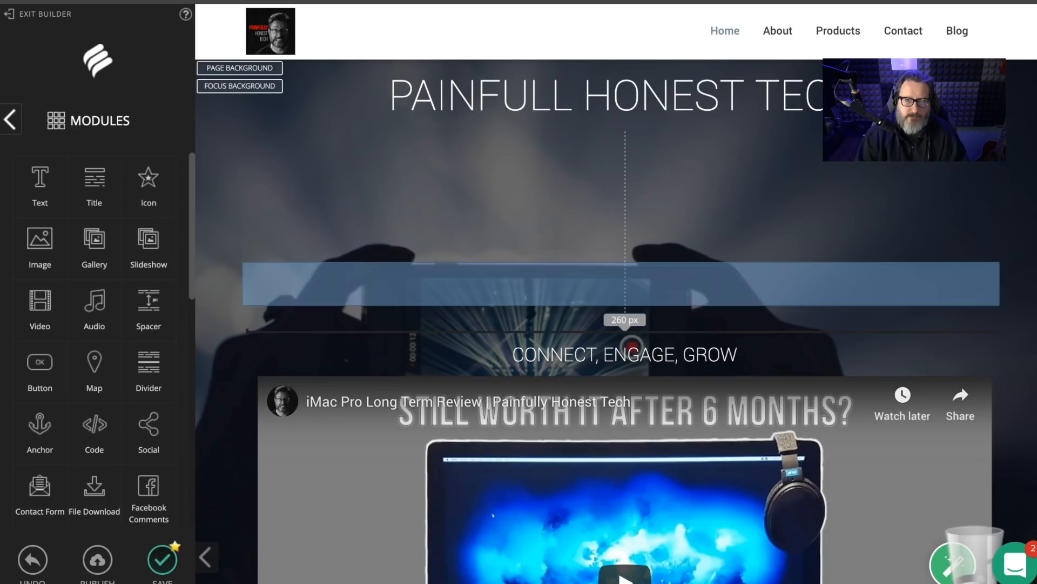
Type the tagline 'TECH SO HONEST IT HURST' in the text line beneath the site title.
double_click(639, 151)
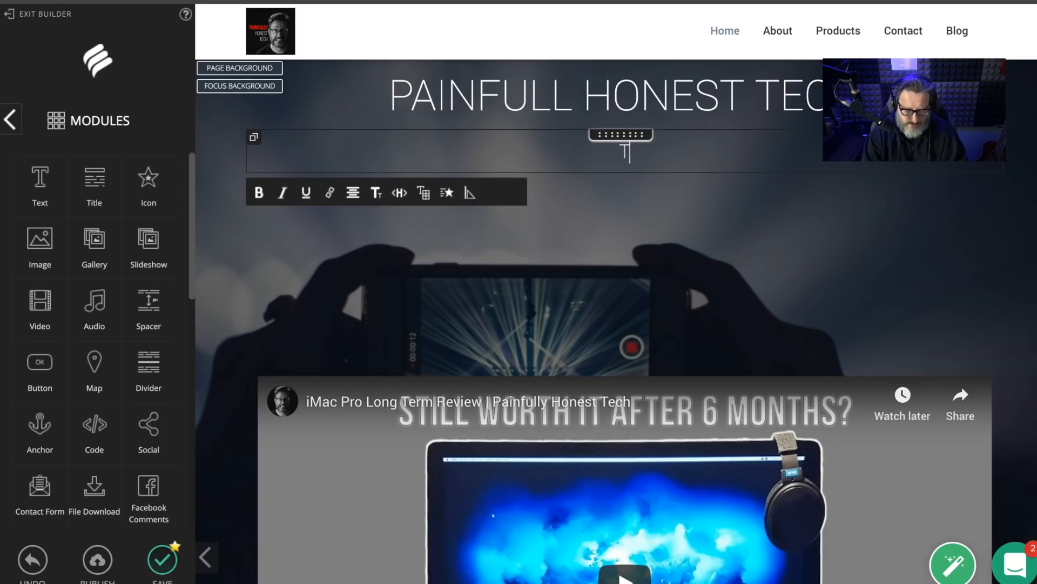
text(TECH SO H)
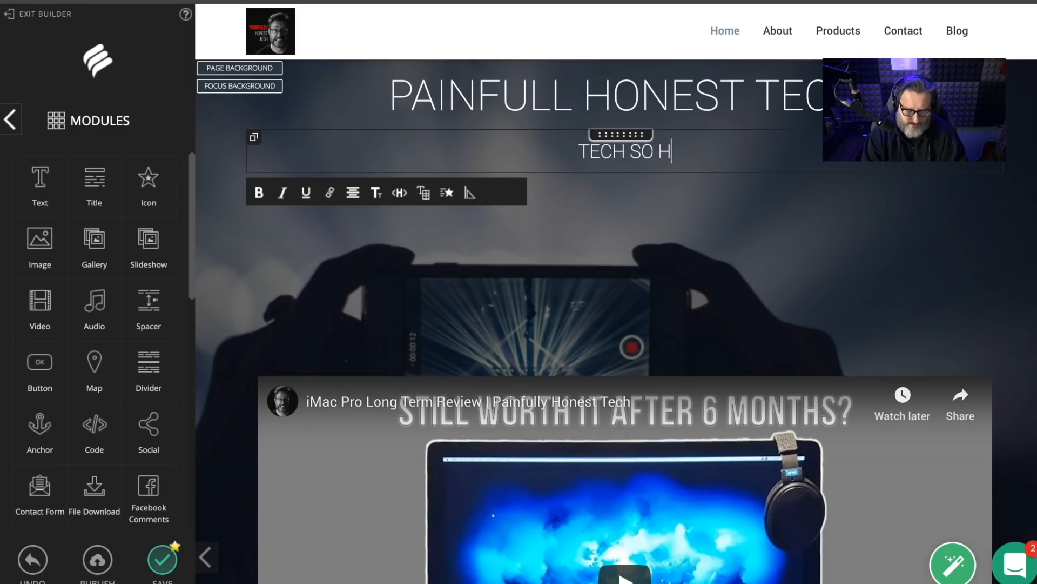
text(ONEST IT H)
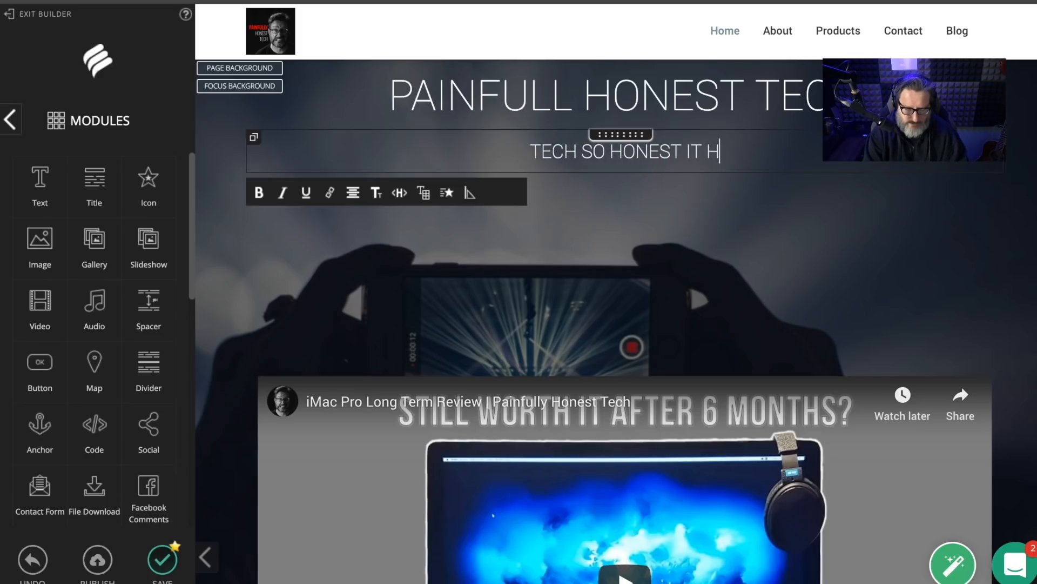
text(URST)
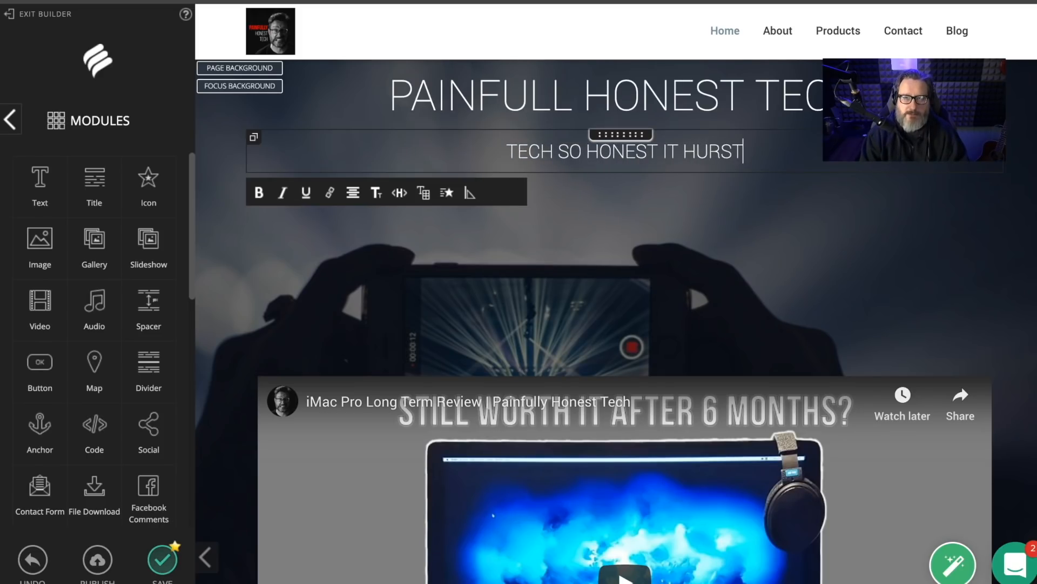
key(Backspace)
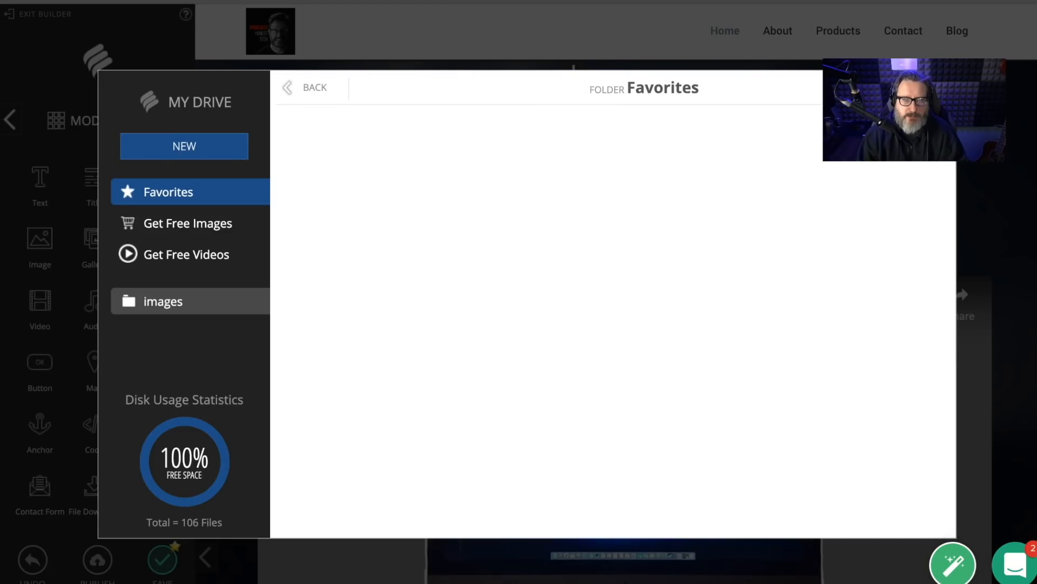
Delete the title and tagline so the channel-art banner sits directly above the review video.
click(162, 301)
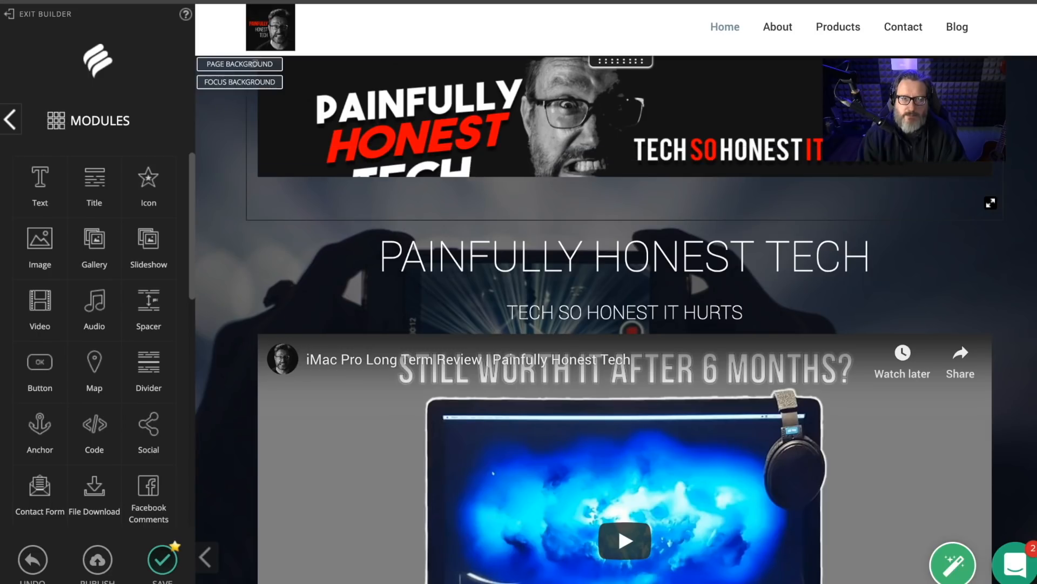
scroll(down, 3)
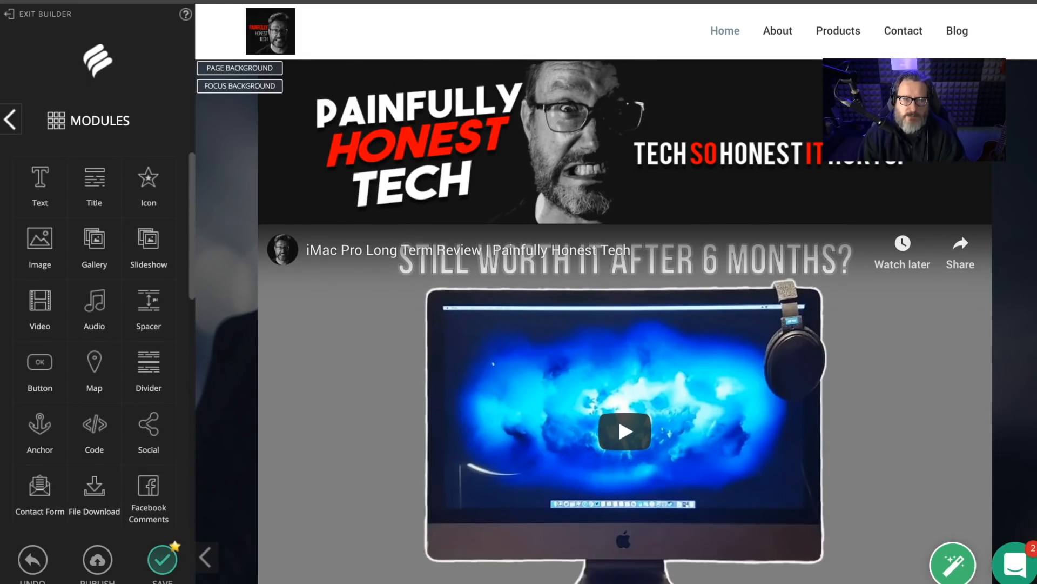
scroll(down, 3)
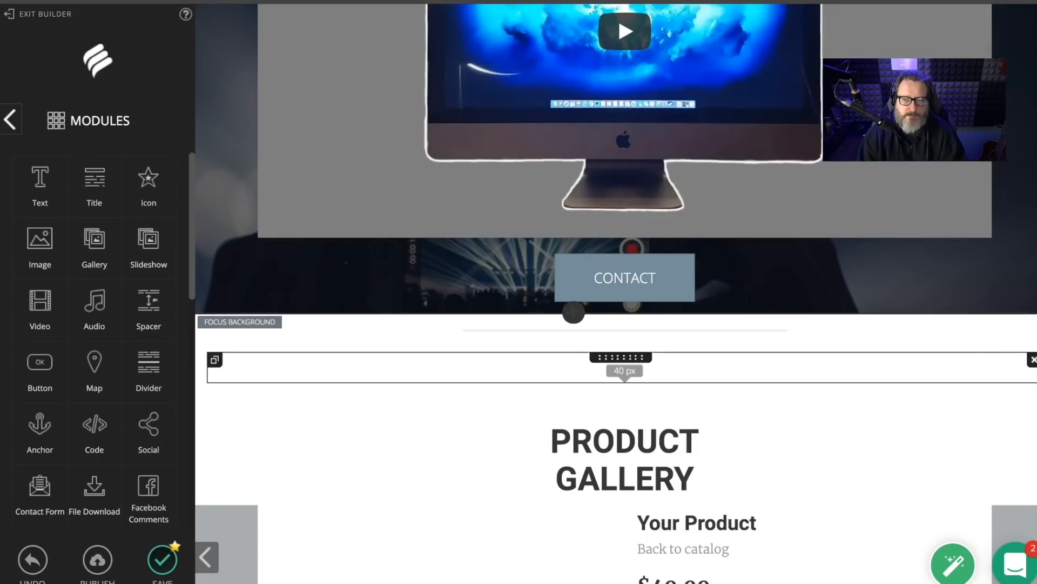
scroll(down, 3)
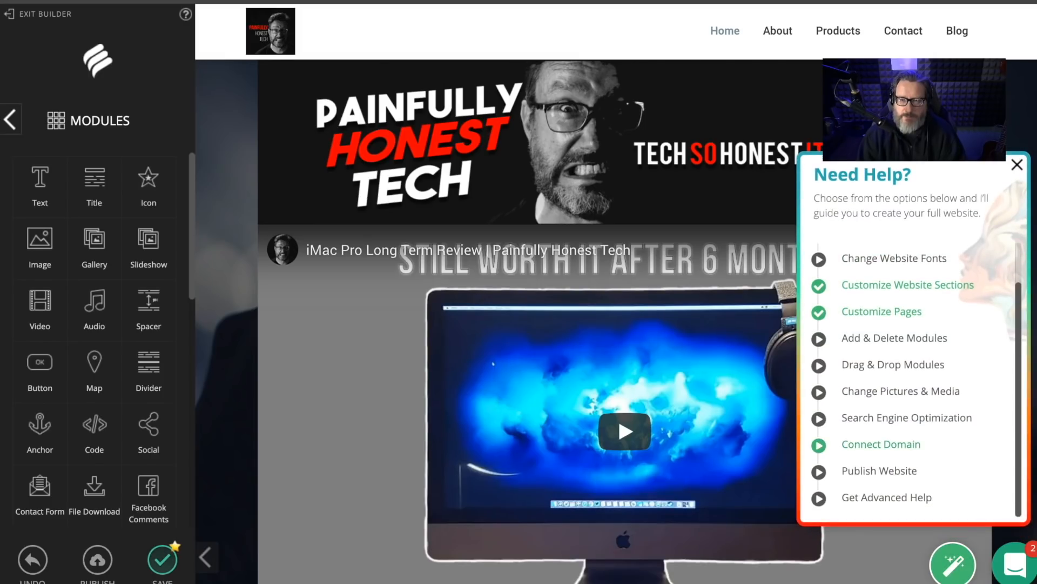
mouse_move(148, 496)
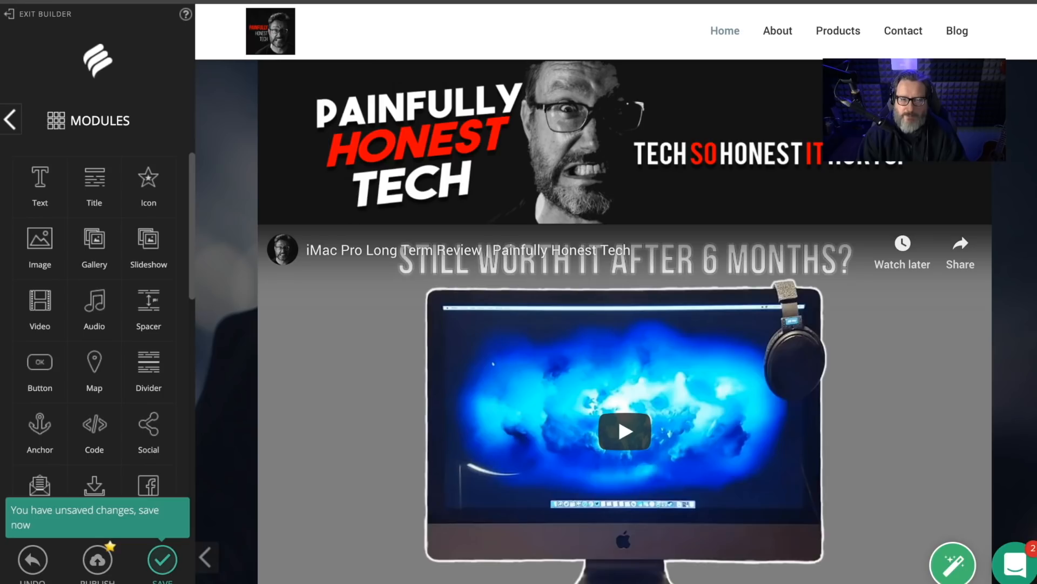
Save the home page changes, dismiss the Need Help panel and return to the builder's main menu.
click(162, 558)
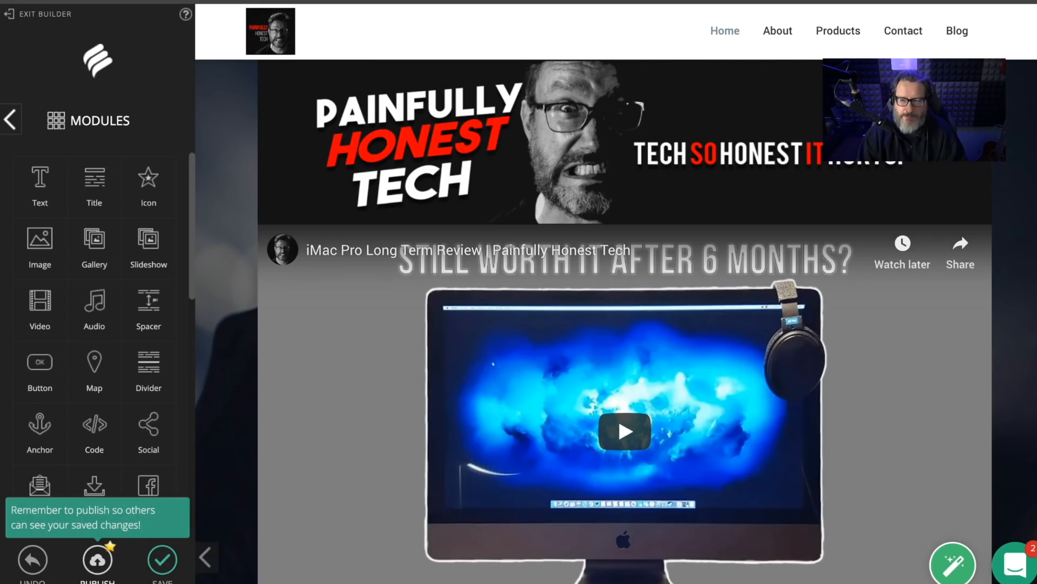
click(955, 562)
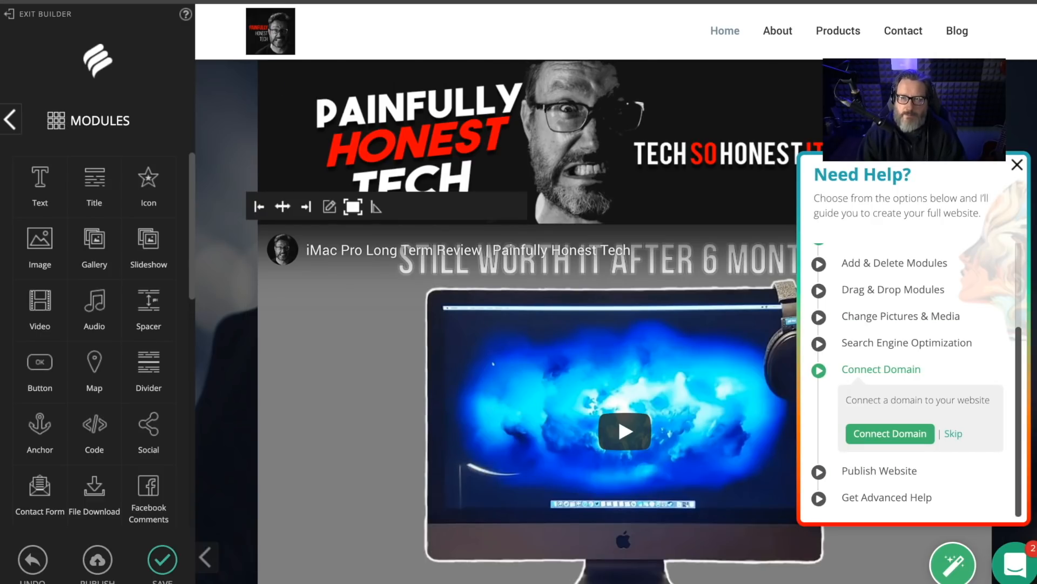
click(1017, 164)
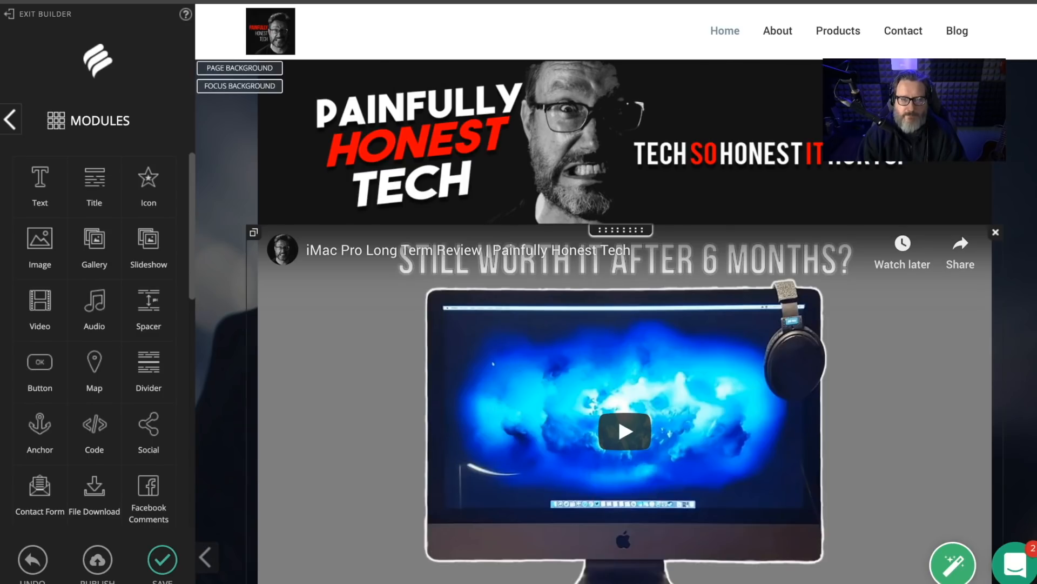
click(239, 67)
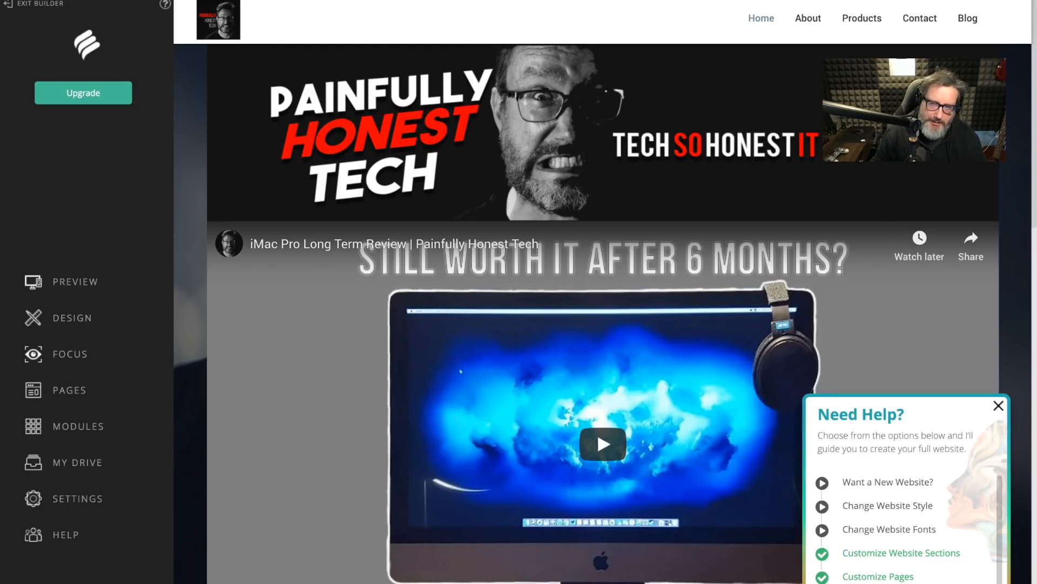
scroll(down, 3)
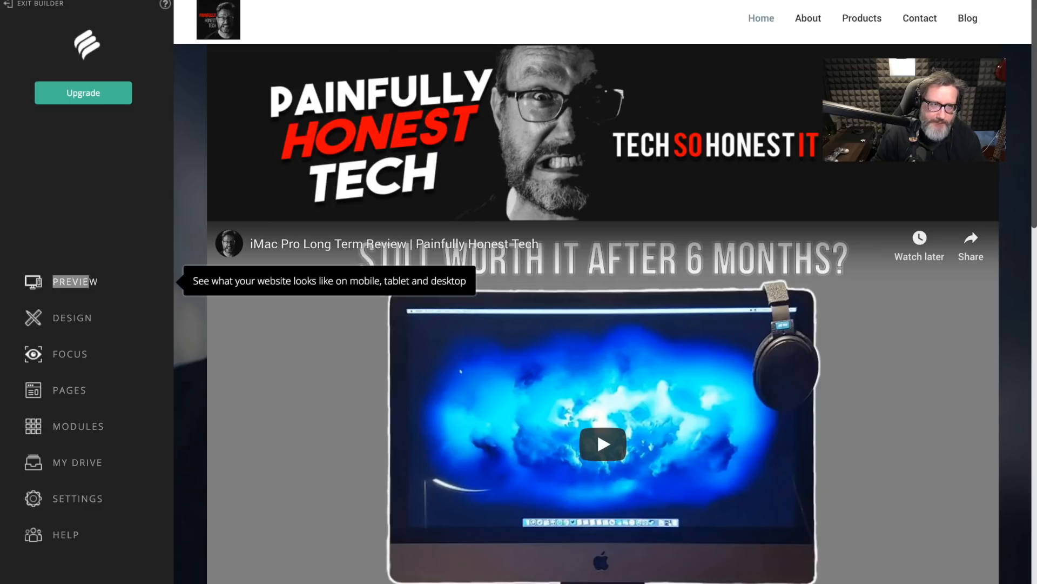
Preview the site in desktop view and scroll through the Home page.
click(74, 281)
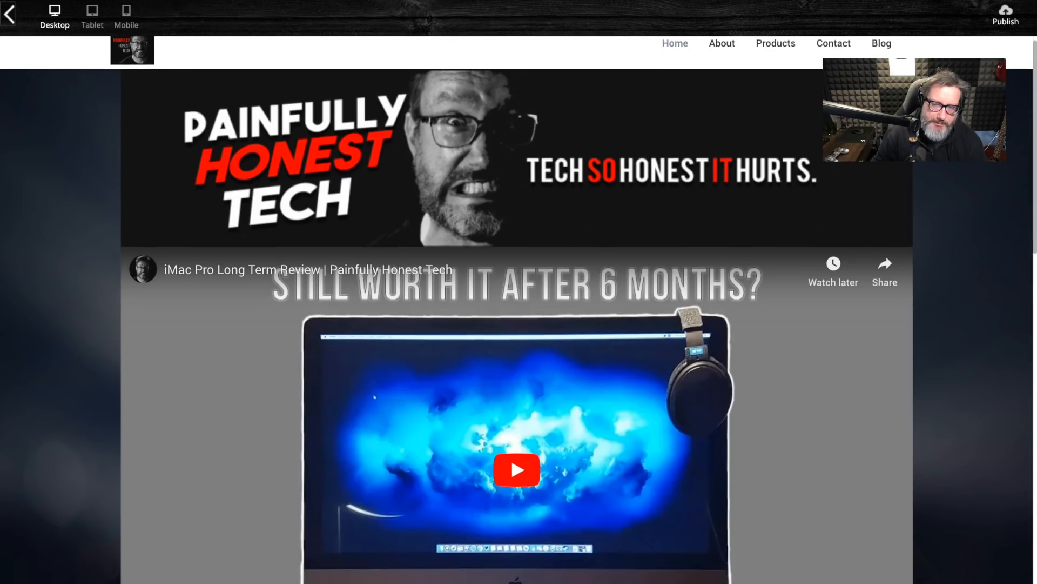
click(775, 43)
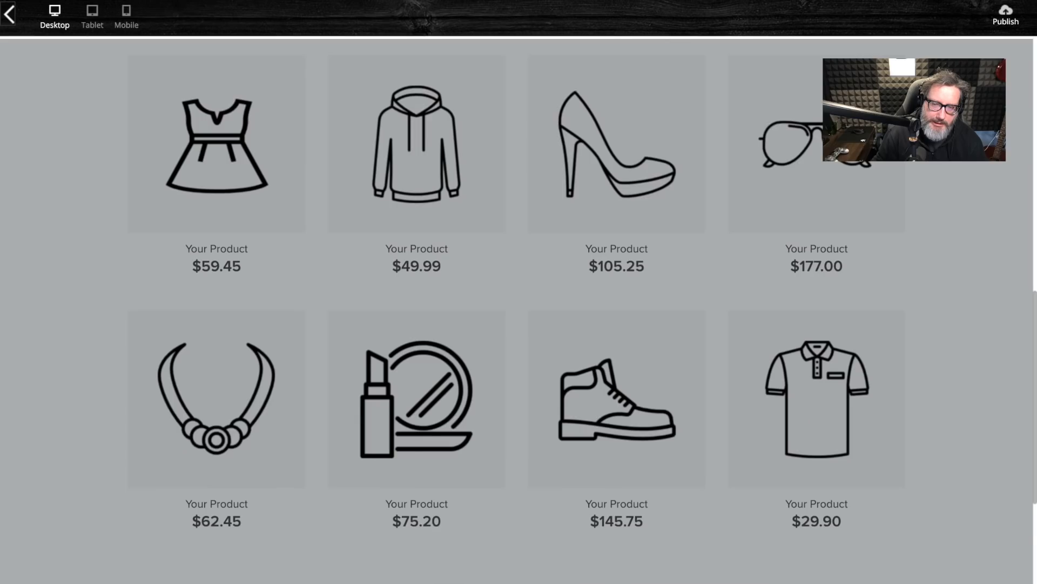
scroll(down, 3)
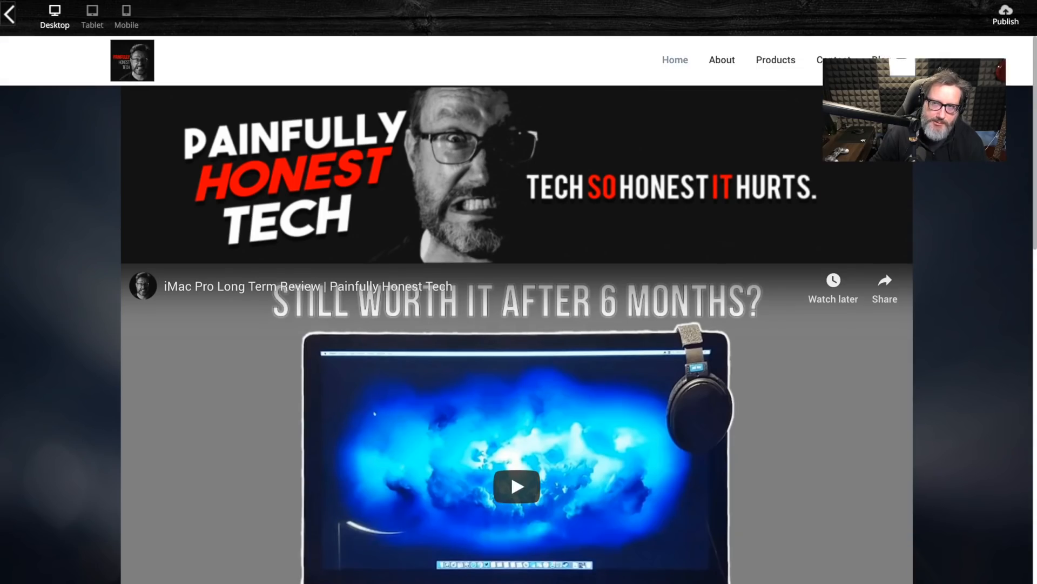
scroll(down, 3)
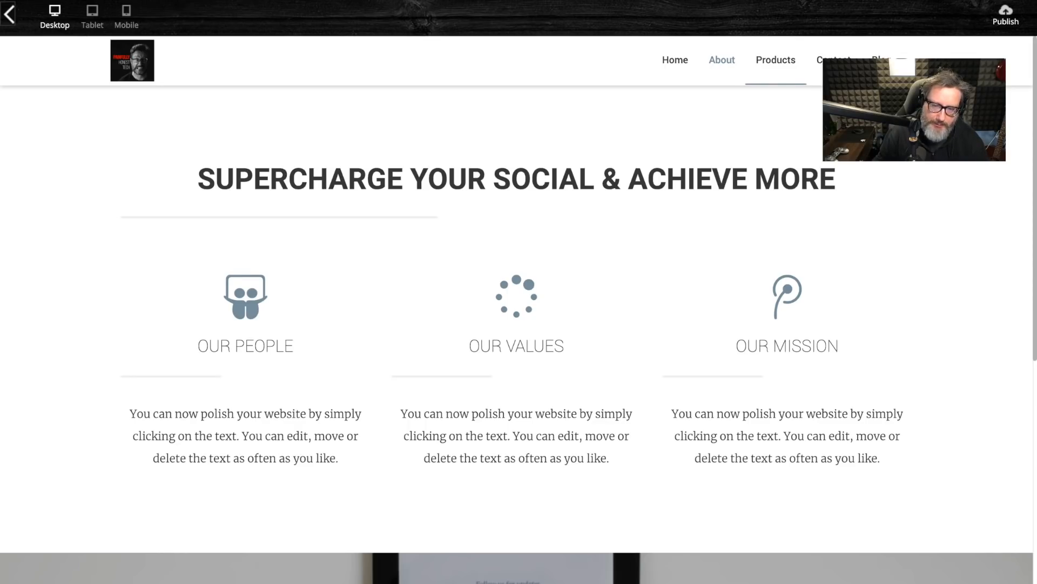
scroll(down, 3)
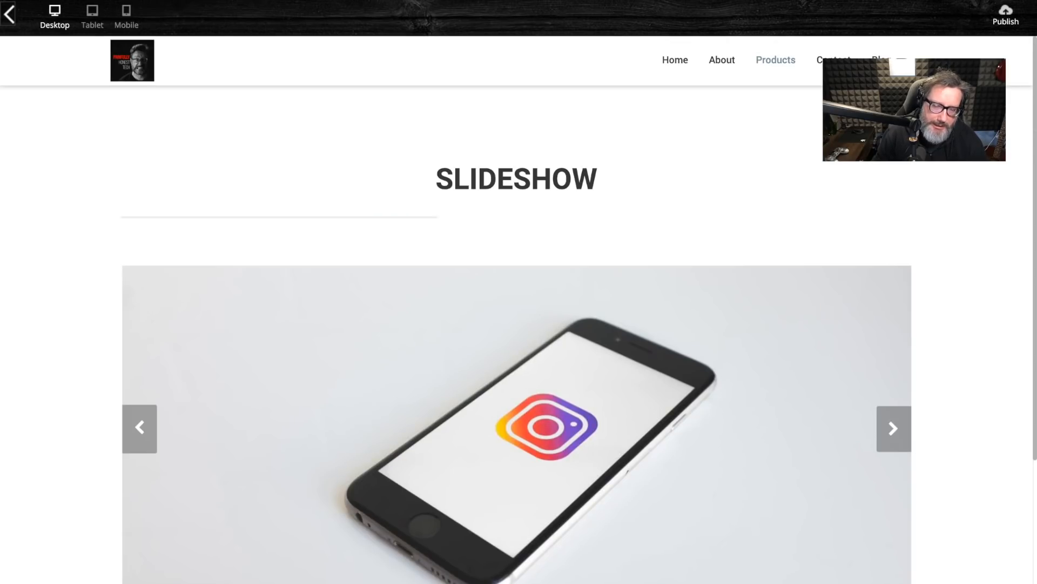
Step the About slideshow forward and back, then browse Contact and land on the Blog page.
click(893, 428)
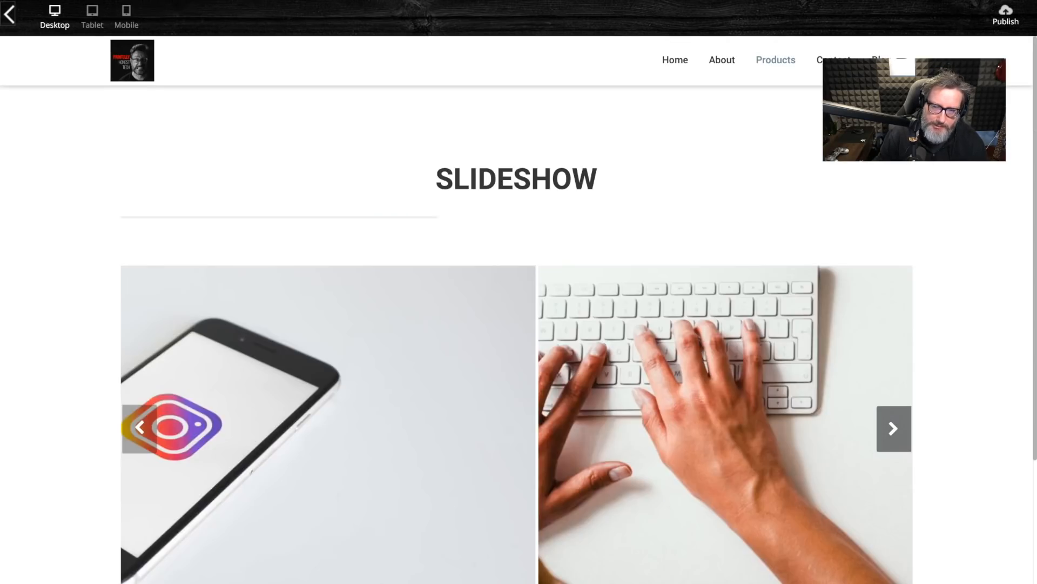
click(139, 427)
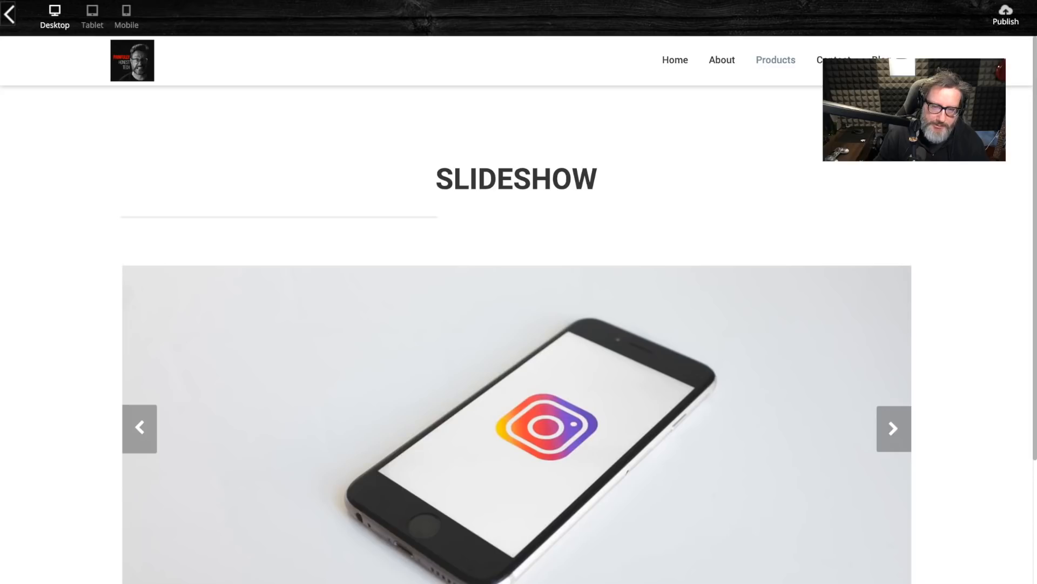
scroll(down, 3)
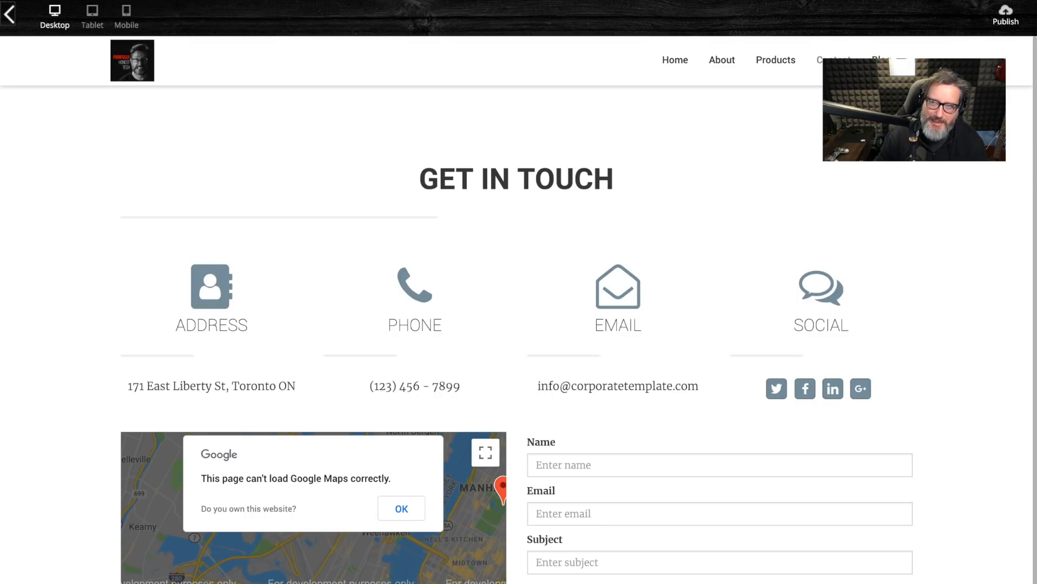
click(881, 60)
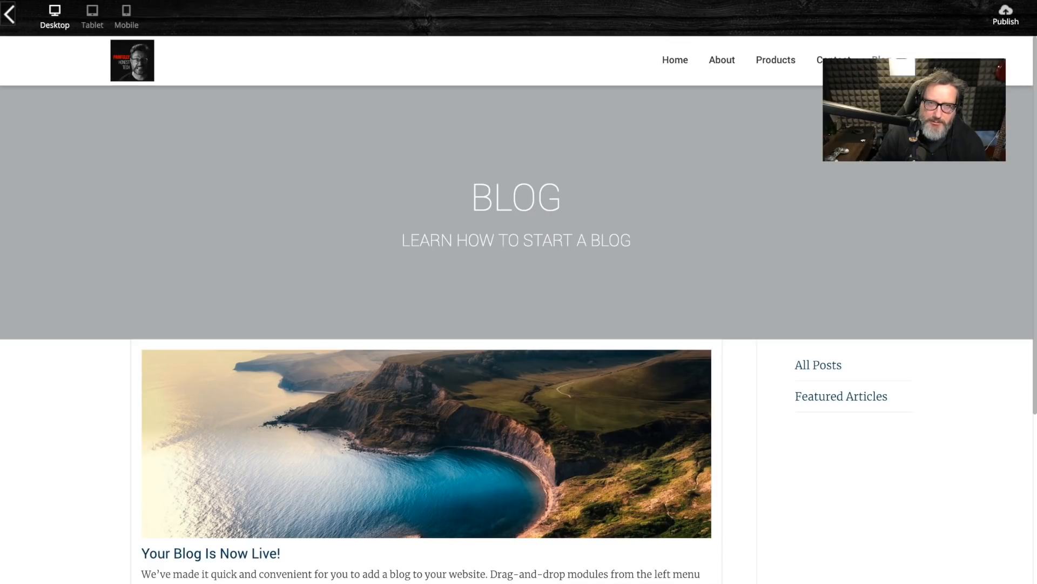
View the Blog page in tablet and phone (Windows) layouts, then exit the preview back to the builder.
click(92, 13)
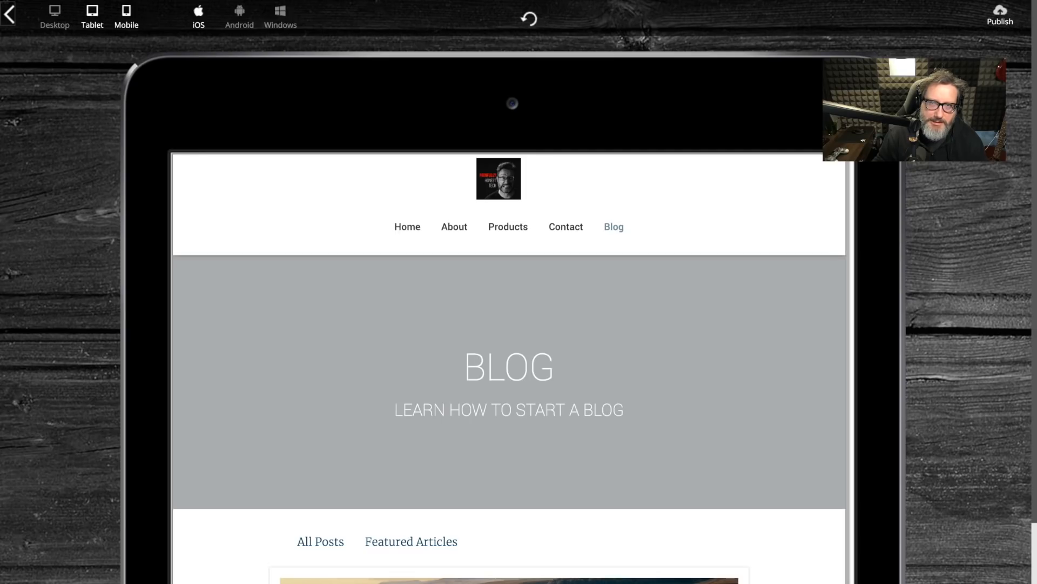
click(126, 12)
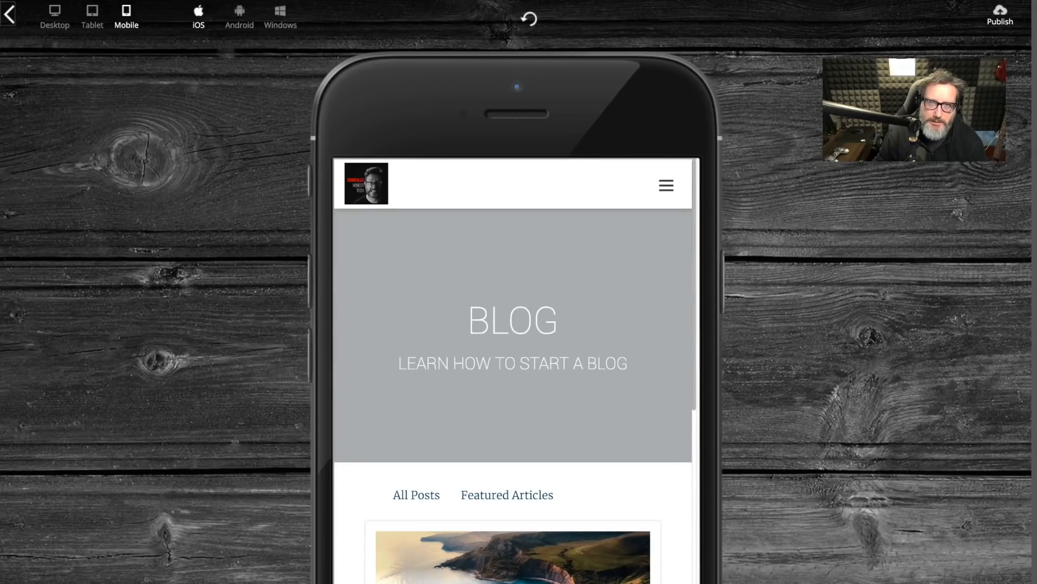
click(238, 13)
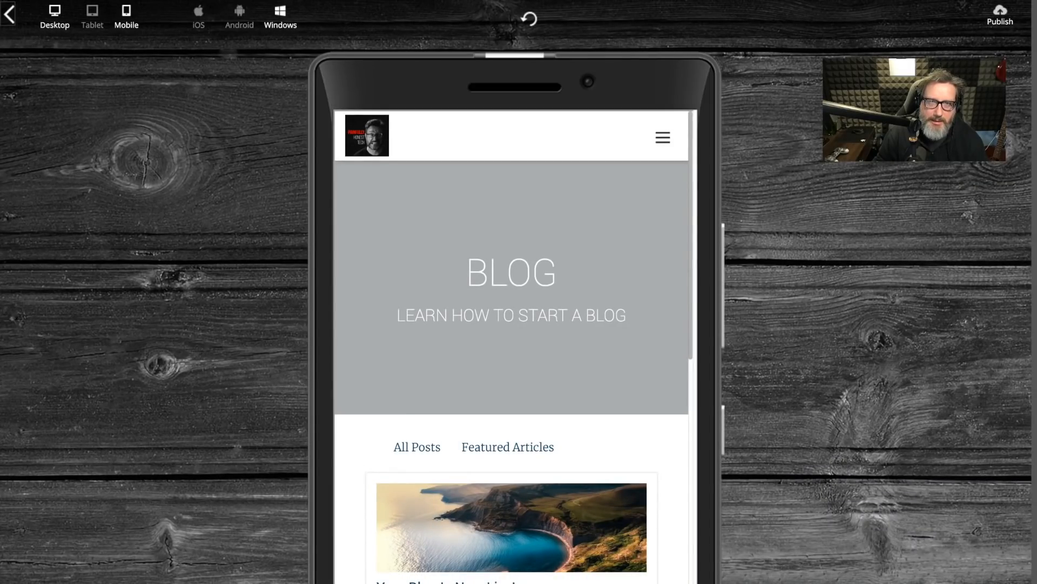
click(54, 11)
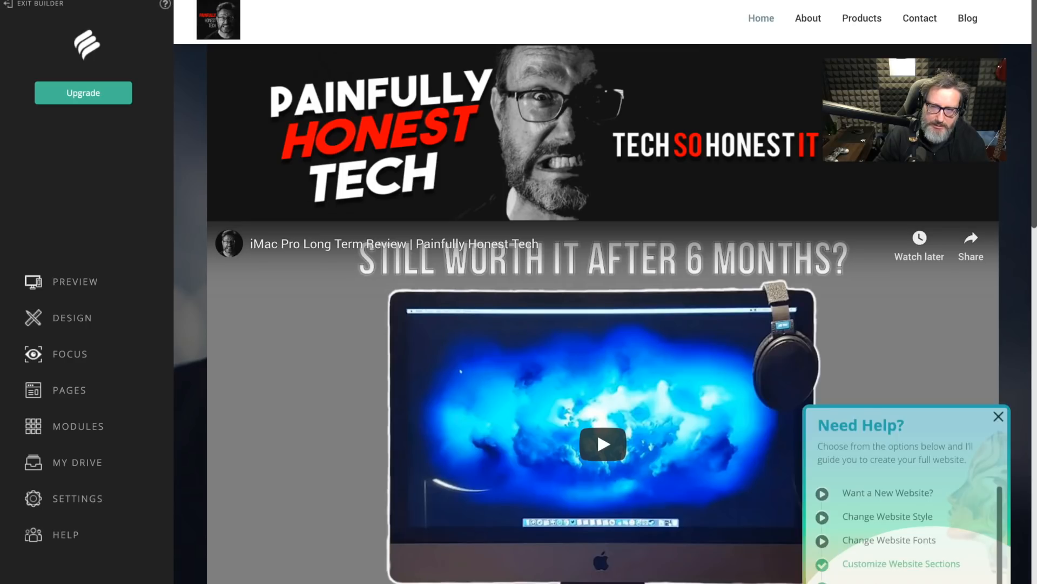
scroll(down, 3)
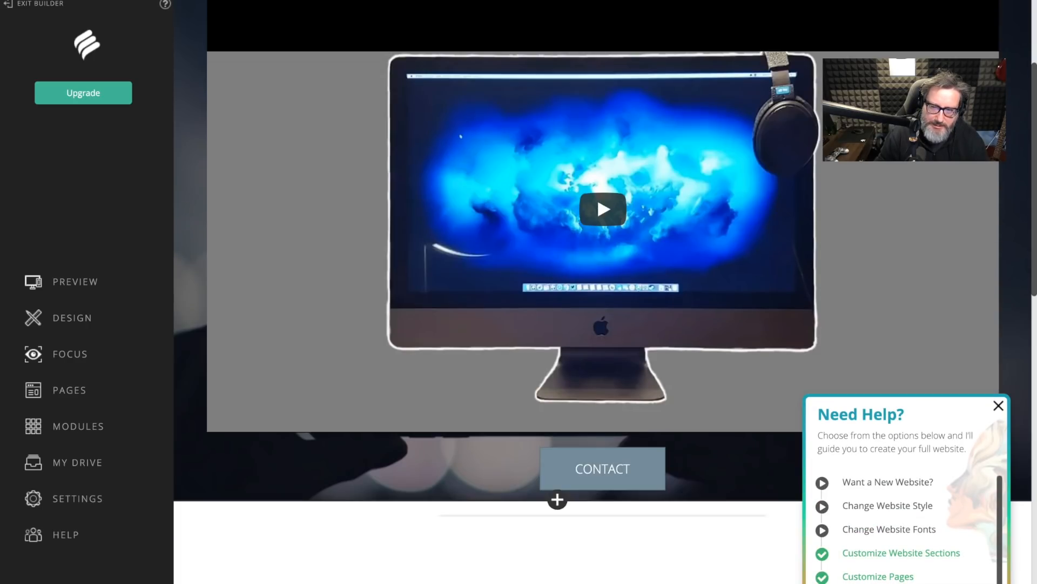